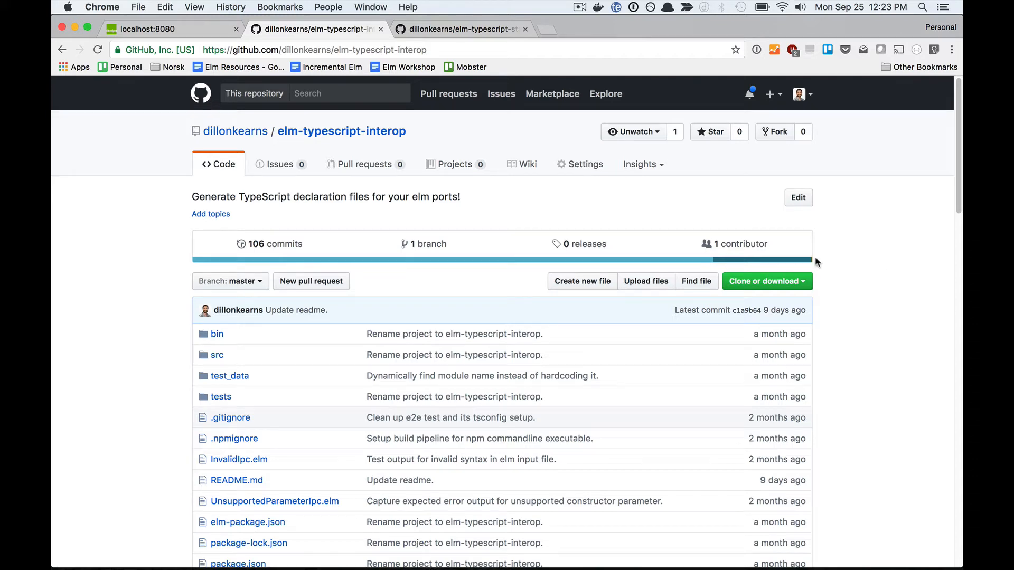
mouse_move(106, 171)
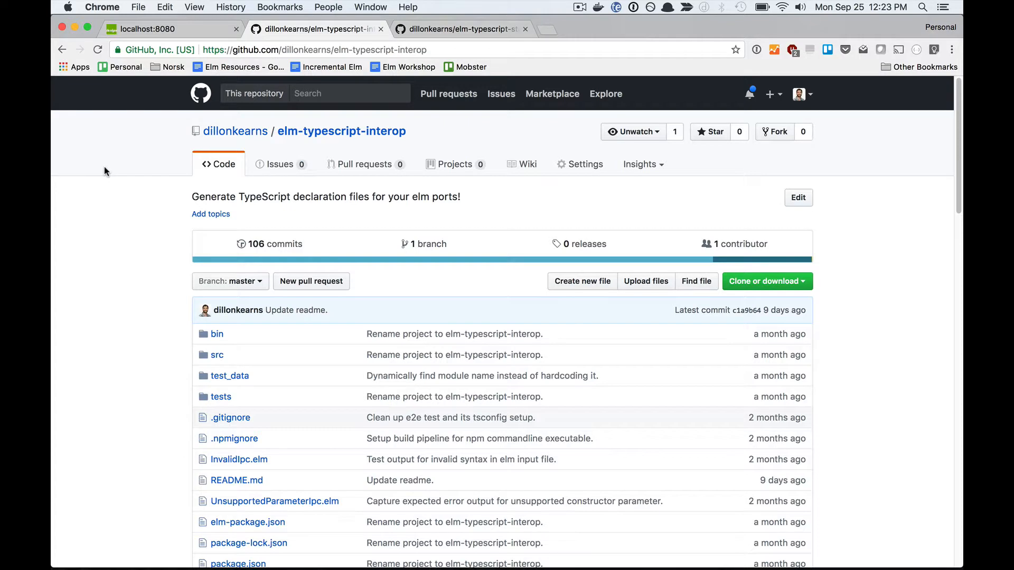
- Scroll through the elm-typescript-interop README and follow its link to the elm-typescript-starter repository
scroll("down", 3)
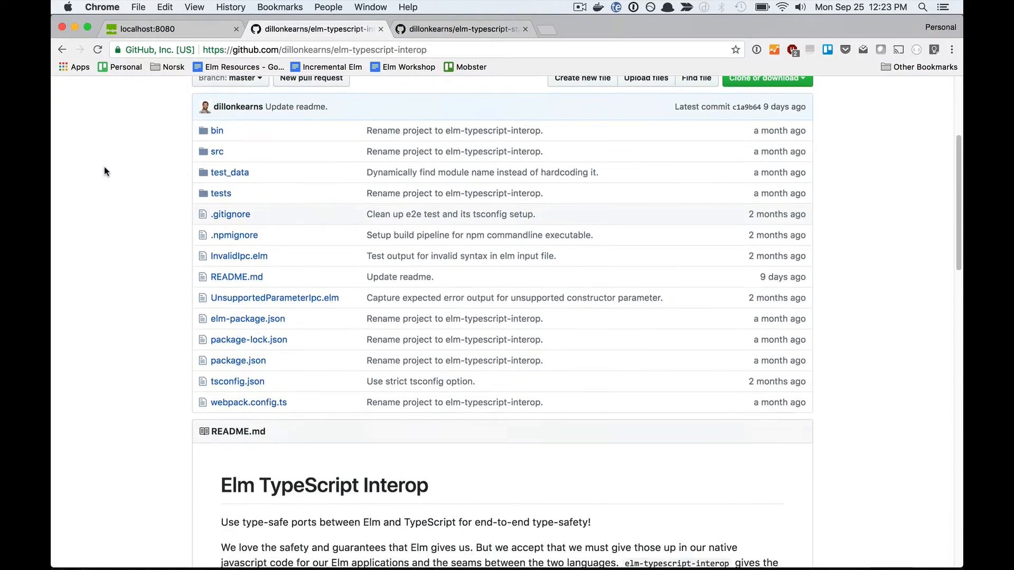
scroll("down", 3)
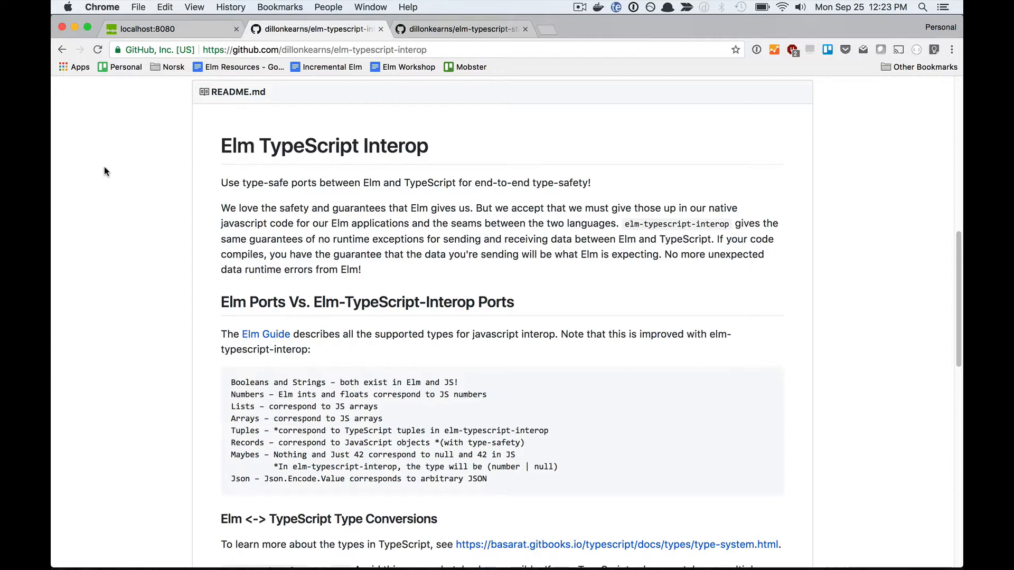
scroll("down", 3)
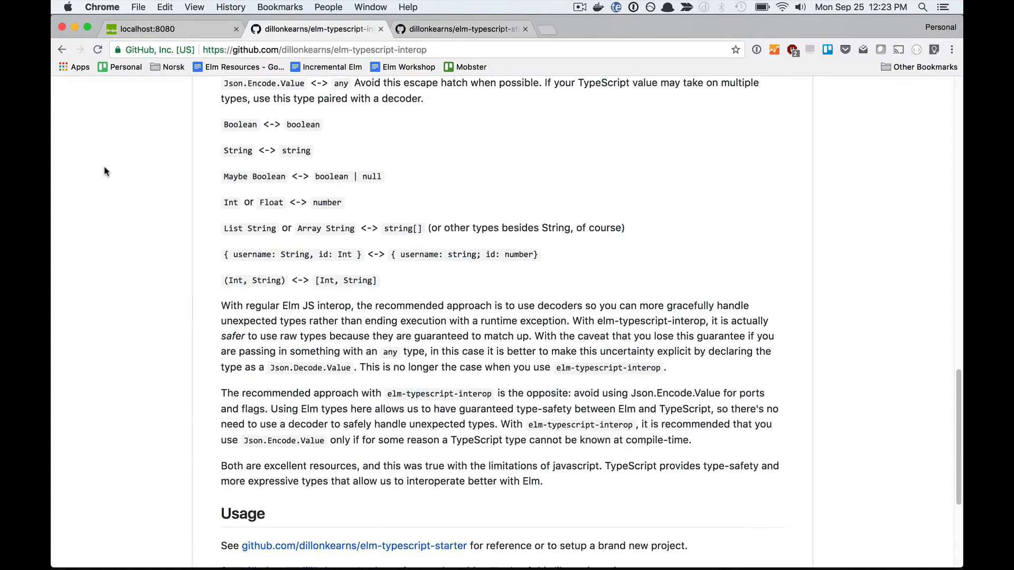
scroll("down", 3)
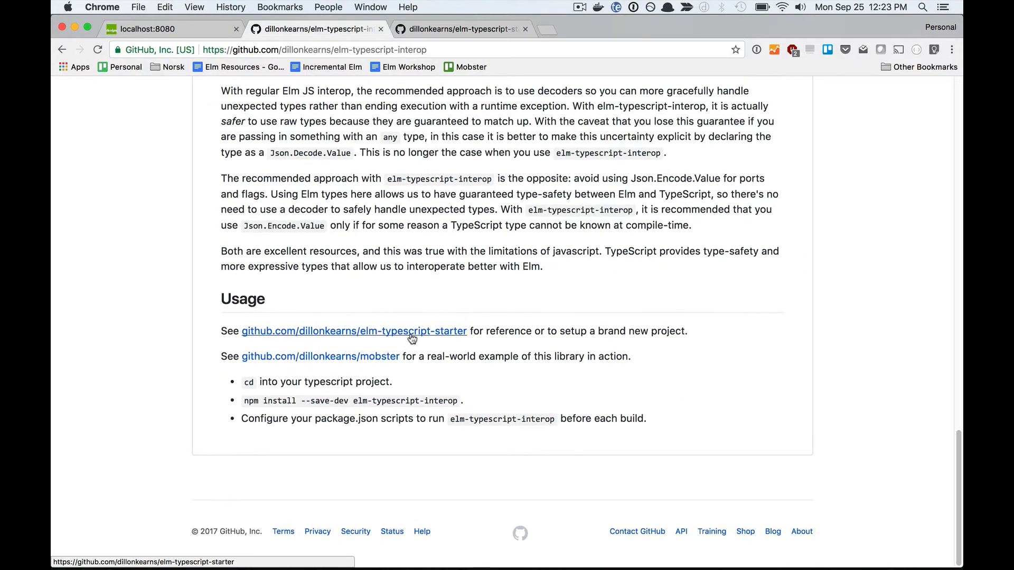
left_click(363, 331)
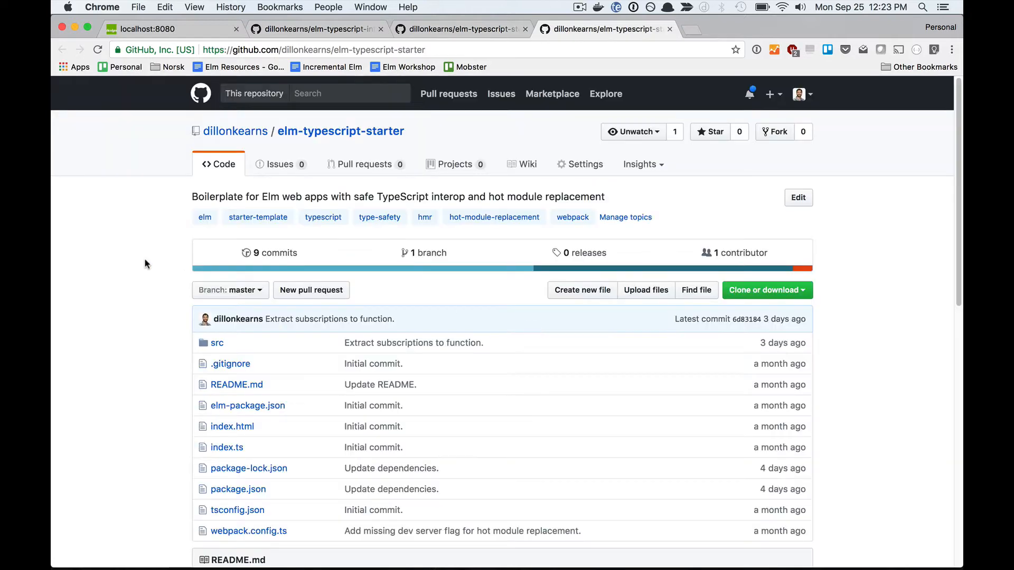
scroll("down", 3)
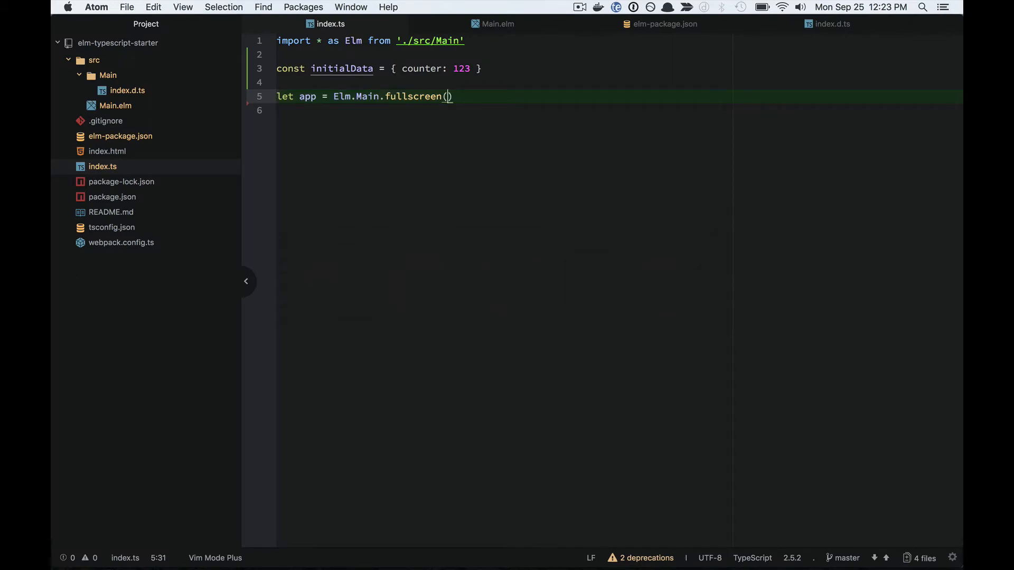
- Pass initialData into Elm.Main.fullscreen in index.ts, then move to Main.elm
type("initialData")
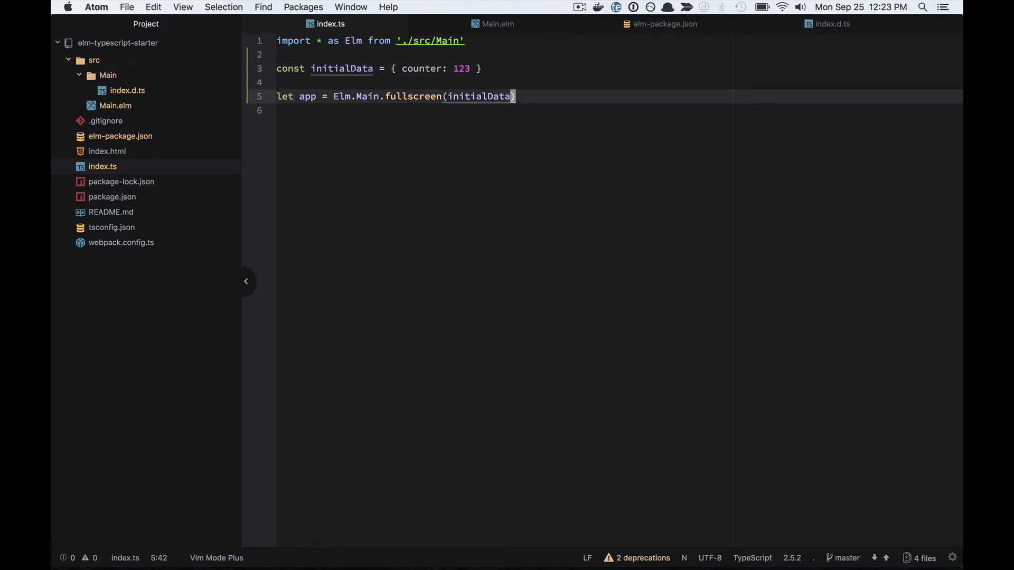
left_click(497, 24)
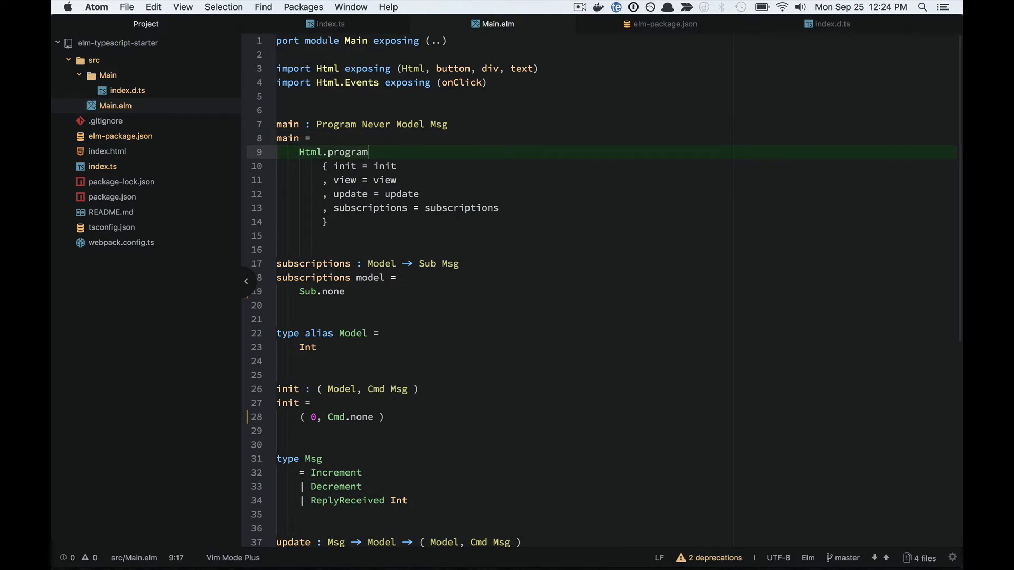
- Switch Main.elm to Html.programWithFlags with a Flags = Int alias and init returning ( flags, Cmd.none )
type("WithFlags")
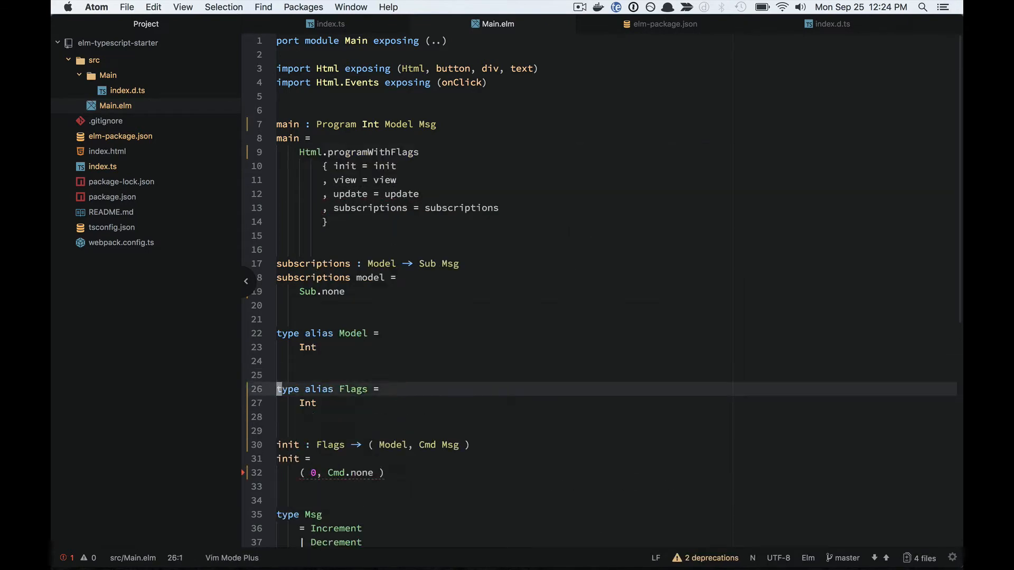
type("flags")
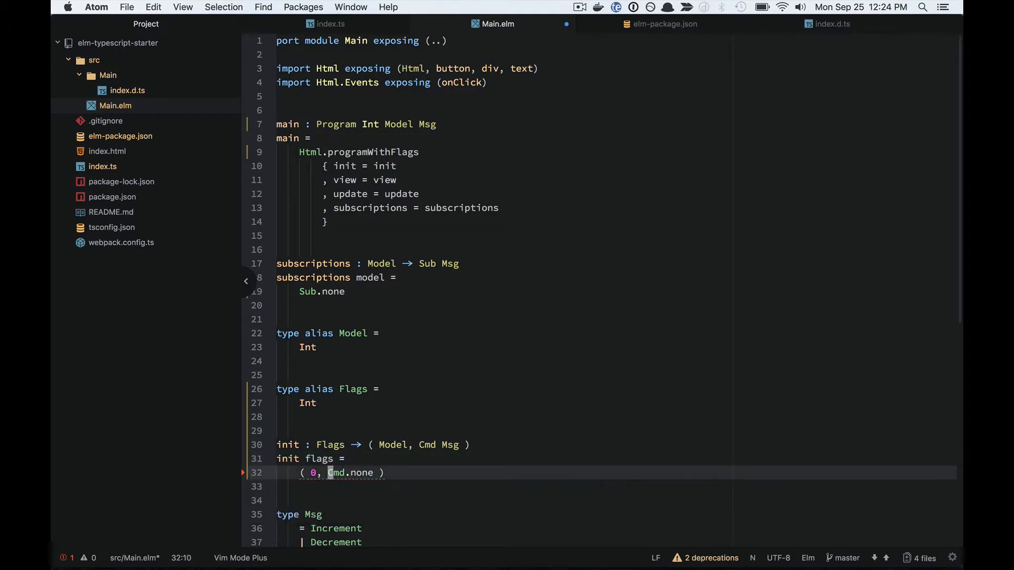
type("flags")
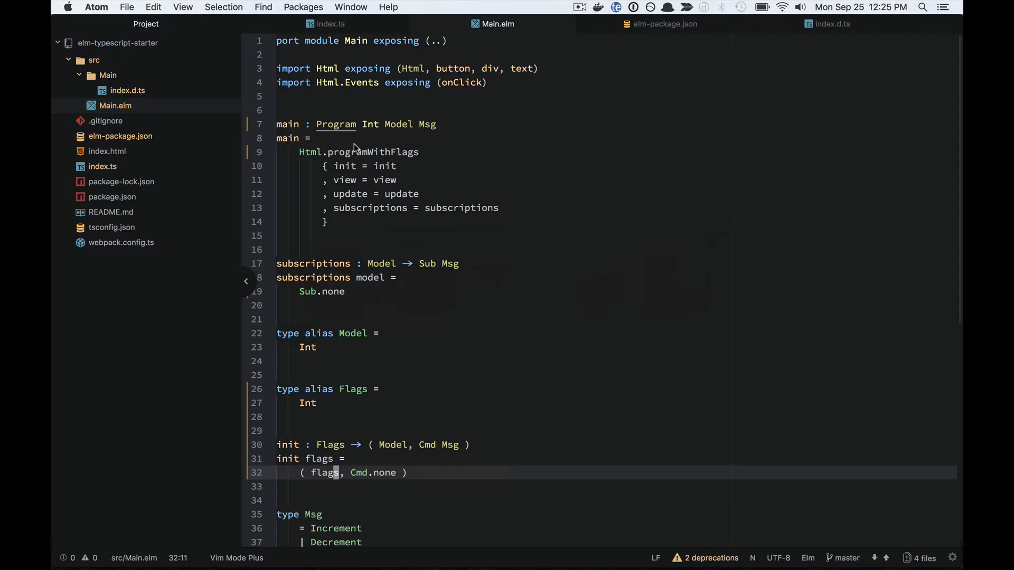
key("cmd+tab")
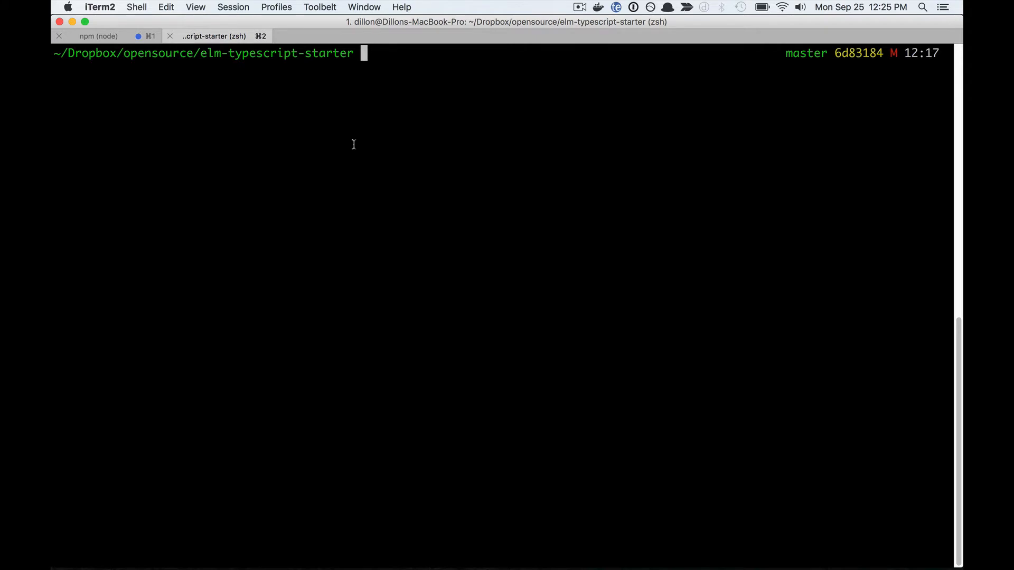
- Run npm run elm-typescript-interop in iTerm2 to regenerate the port declarations
type("npm run elm-typescript-interop")
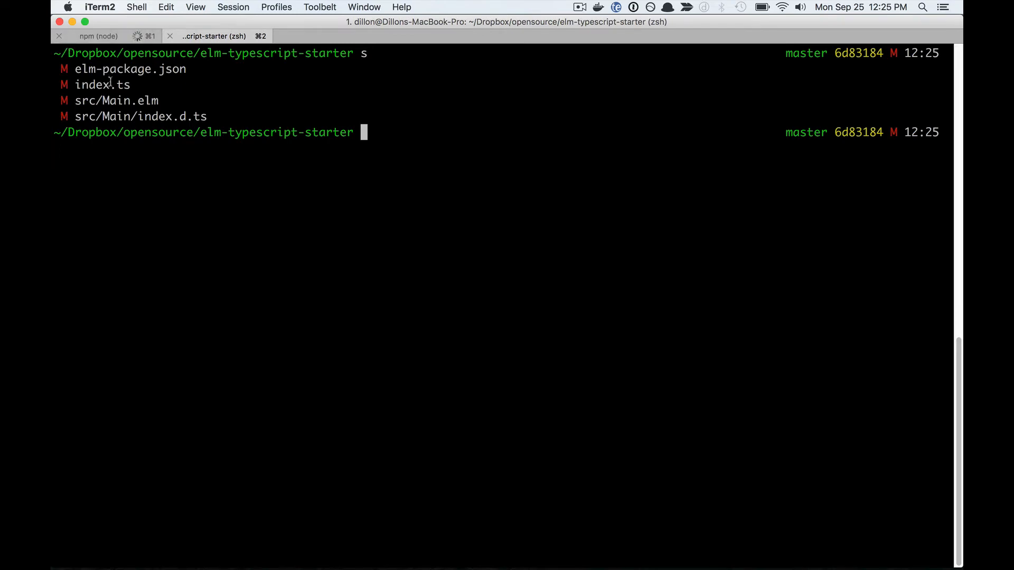
double_click(140, 116)
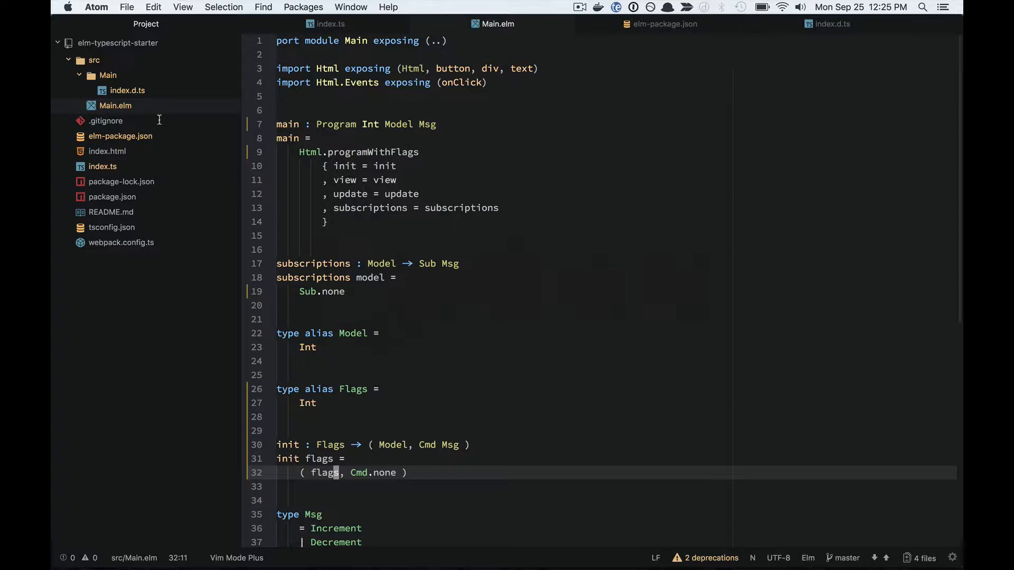
- Inspect the initialData not-assignable-to-number error in index.ts and check Flags is Int in Main.elm
left_click(331, 24)
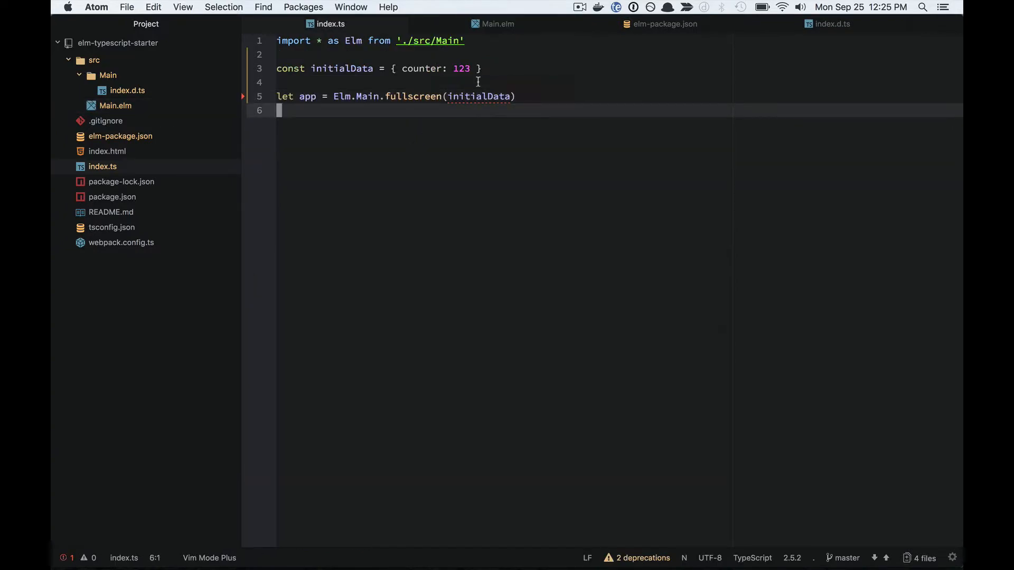
mouse_move(478, 96)
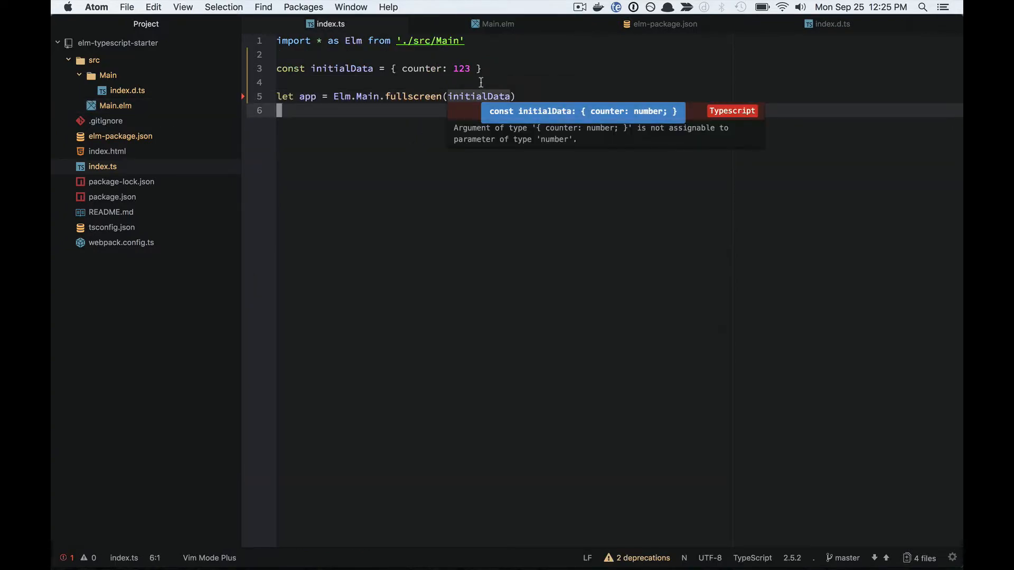
left_click(497, 24)
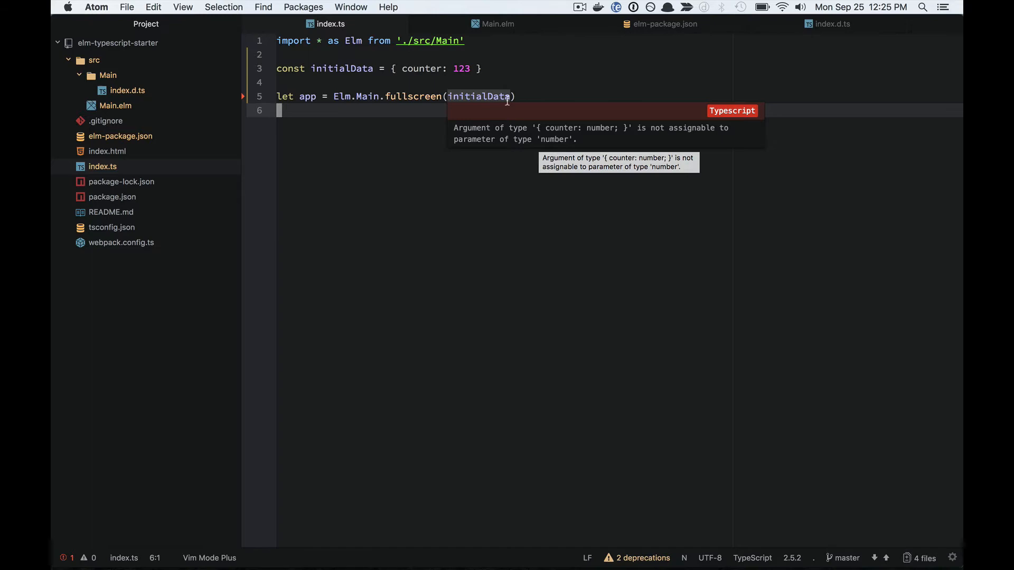
left_click(499, 24)
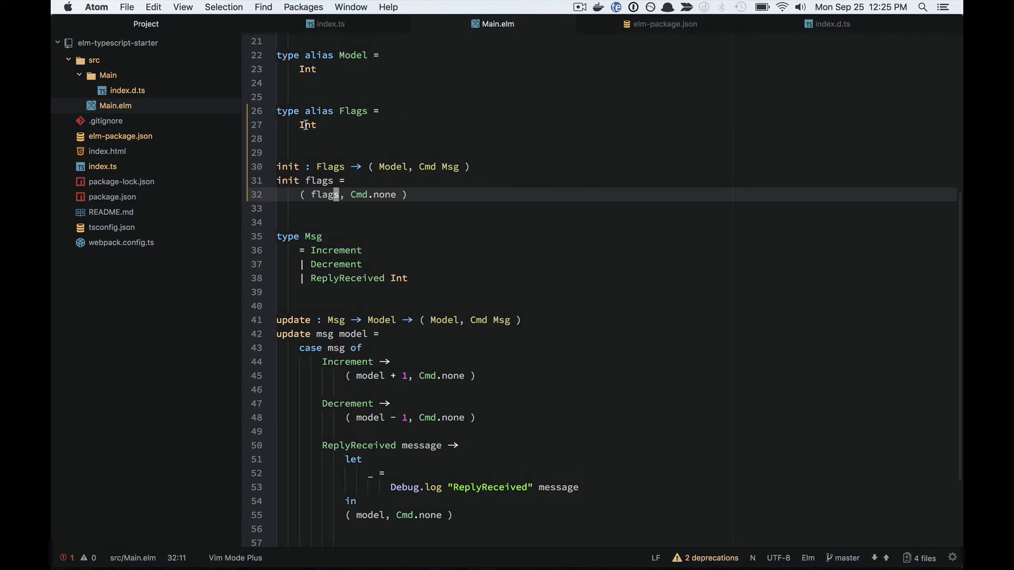
left_click(331, 24)
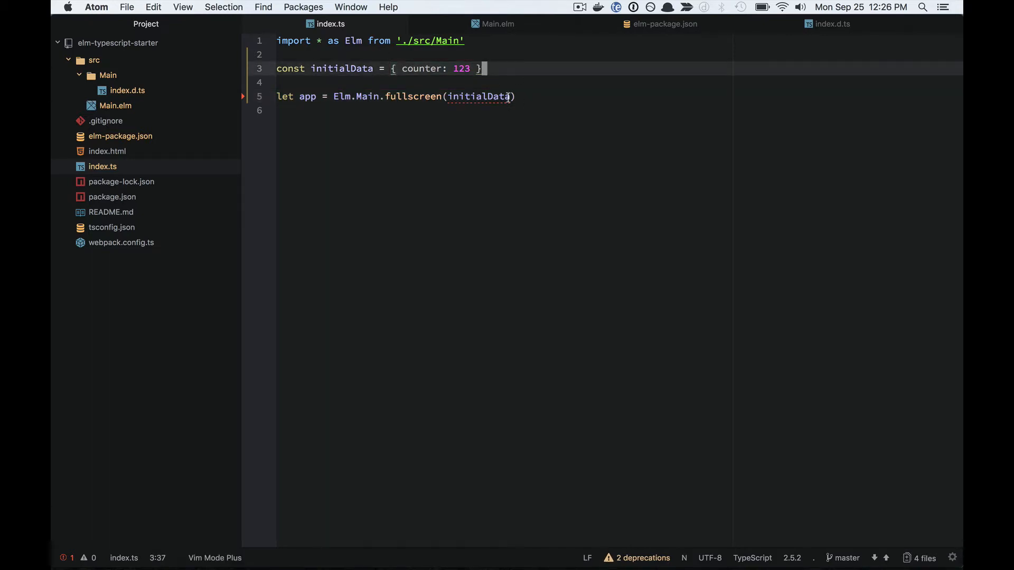
- Pass initialData.counter as the flag so the counter starts at 123
type(".counter")
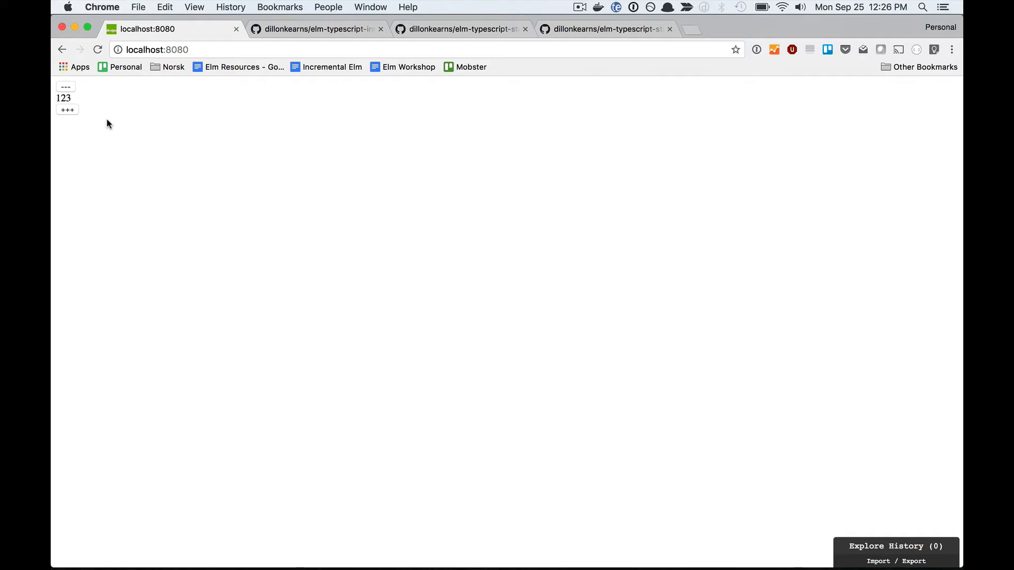
mouse_move(74, 126)
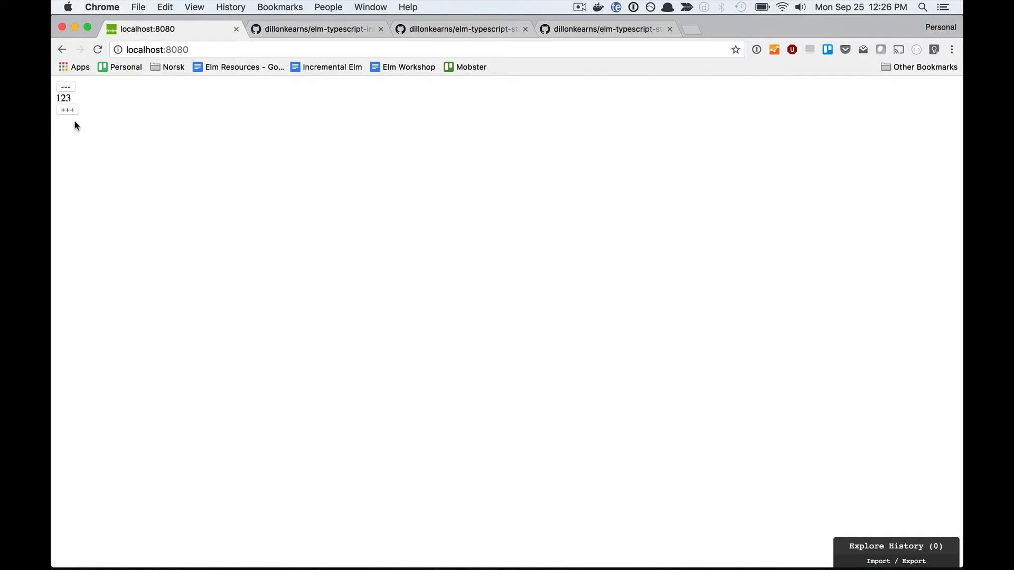
mouse_move(65, 116)
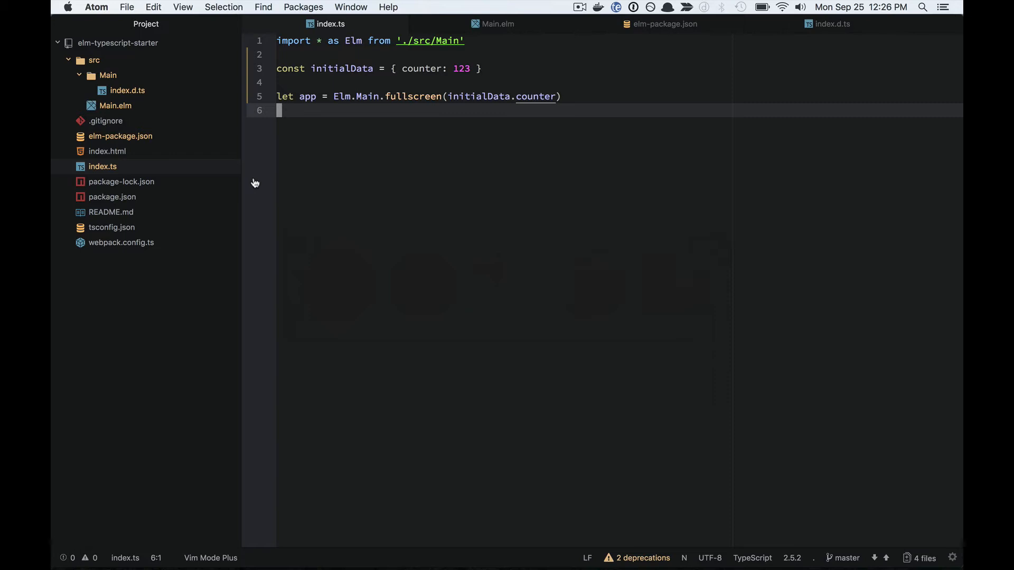
- Declare `port alert : String -> Cmd msg` in Main.elm
left_click(497, 24)
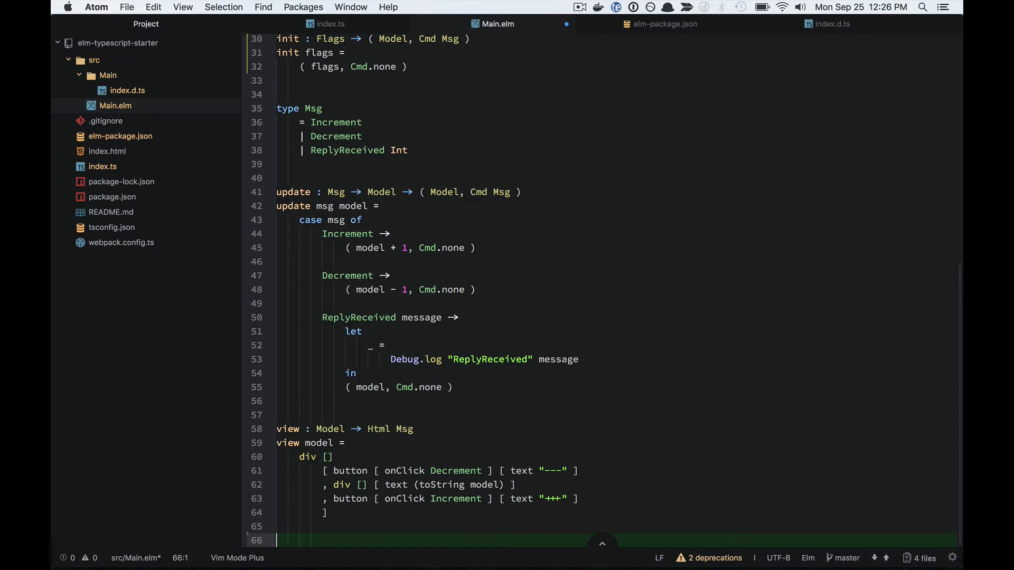
type("port")
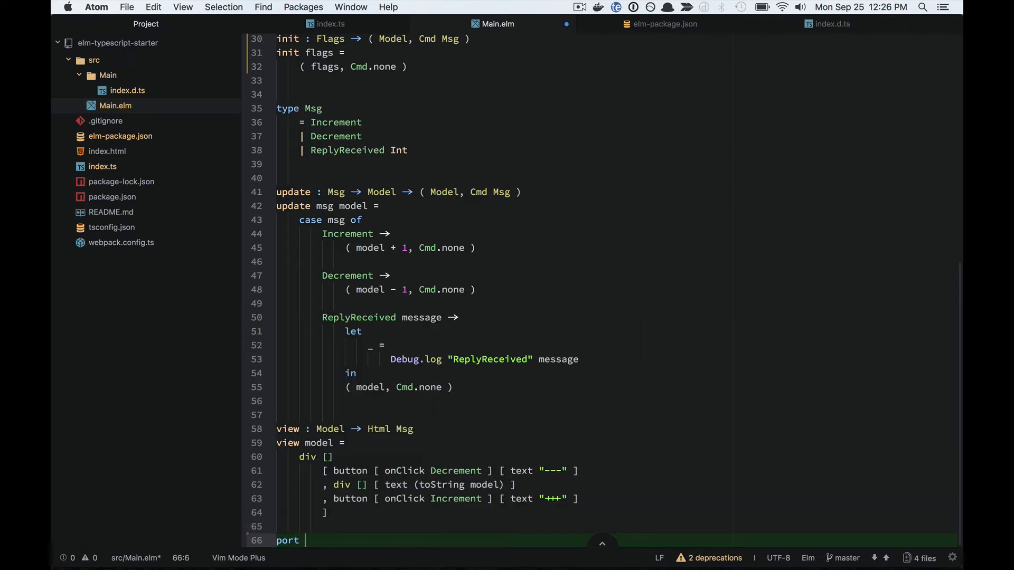
type("alert")
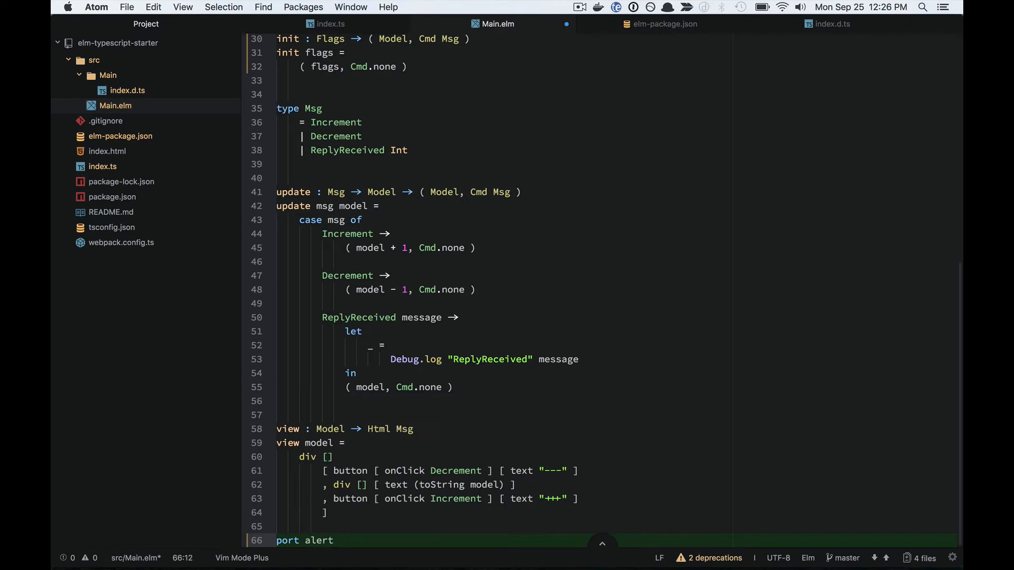
type(": String -")
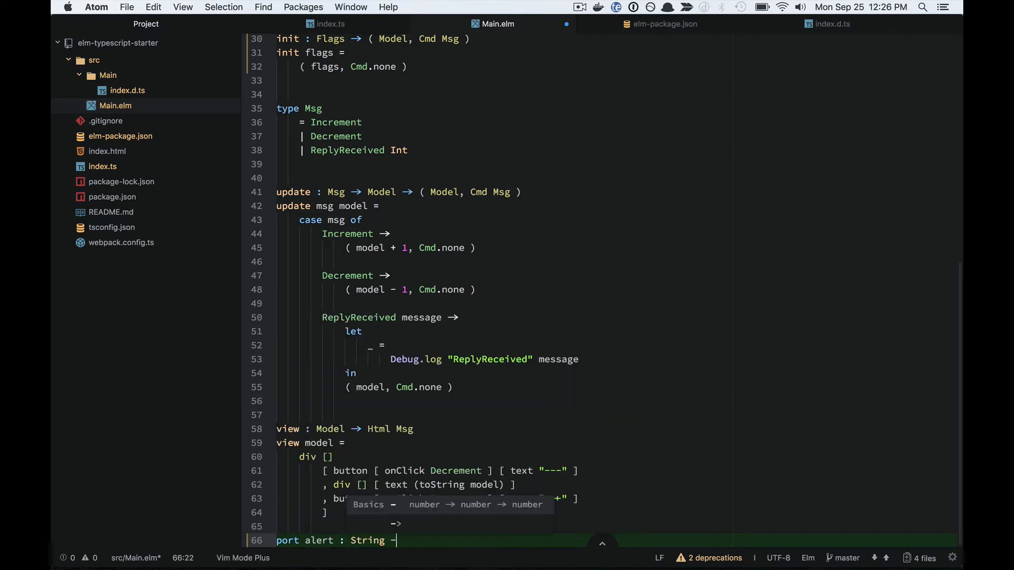
type("> Cmd msg")
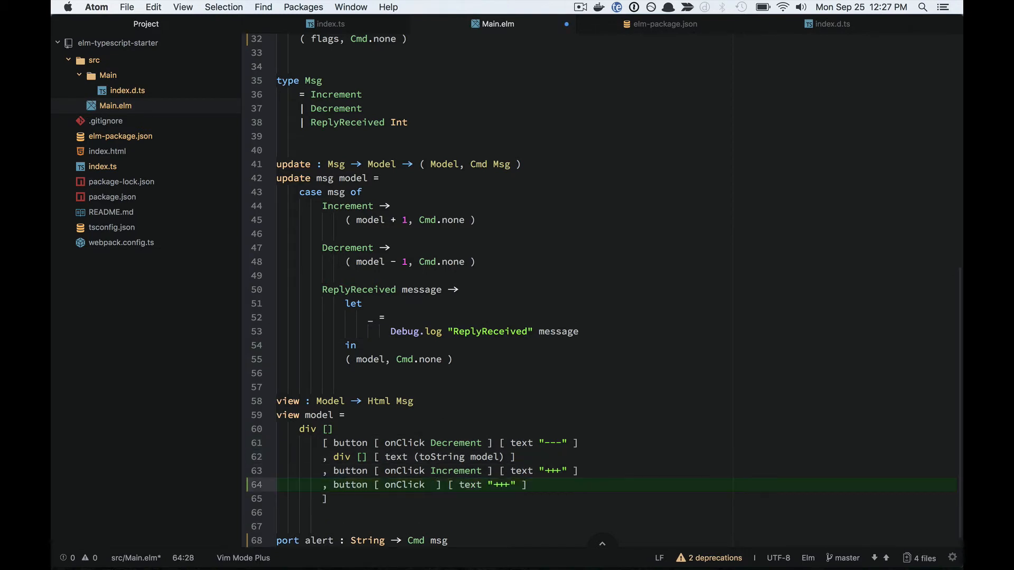
- Add an Alert message, a button with onClick Alert, and an update case sending "Hello elm-typescript-interop!" through alert
type("Alert")
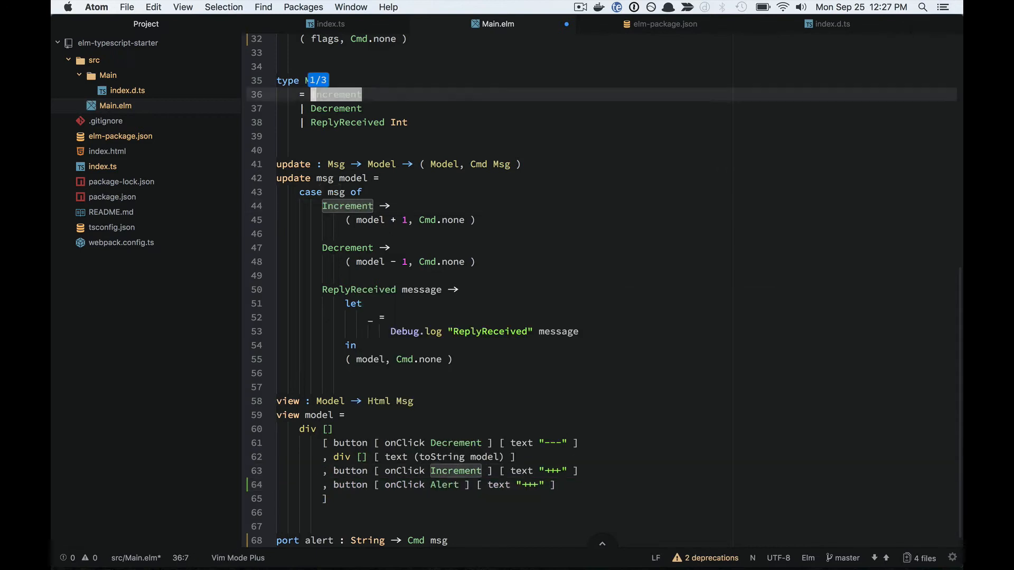
type("| Alert")
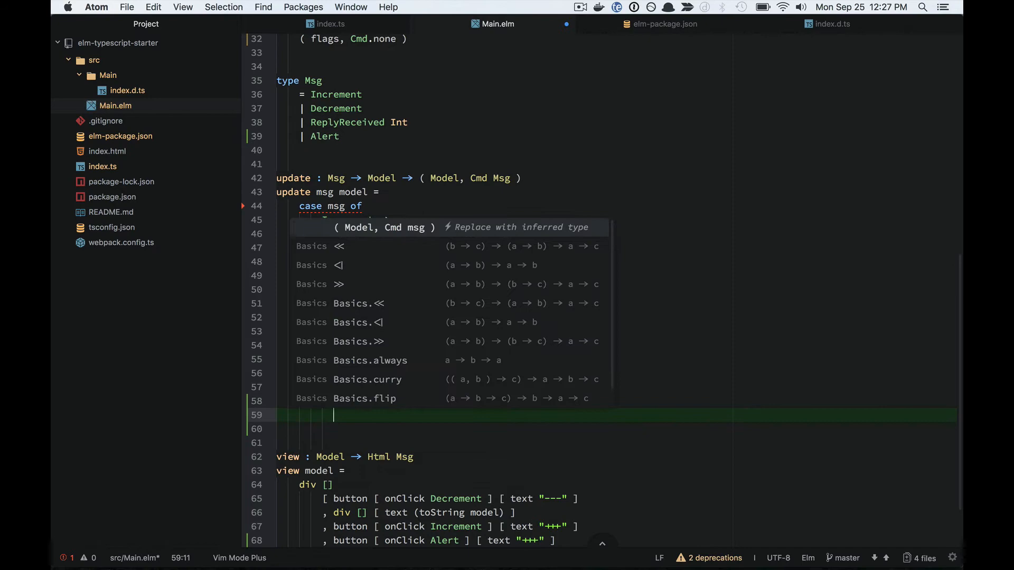
type("(model ,")
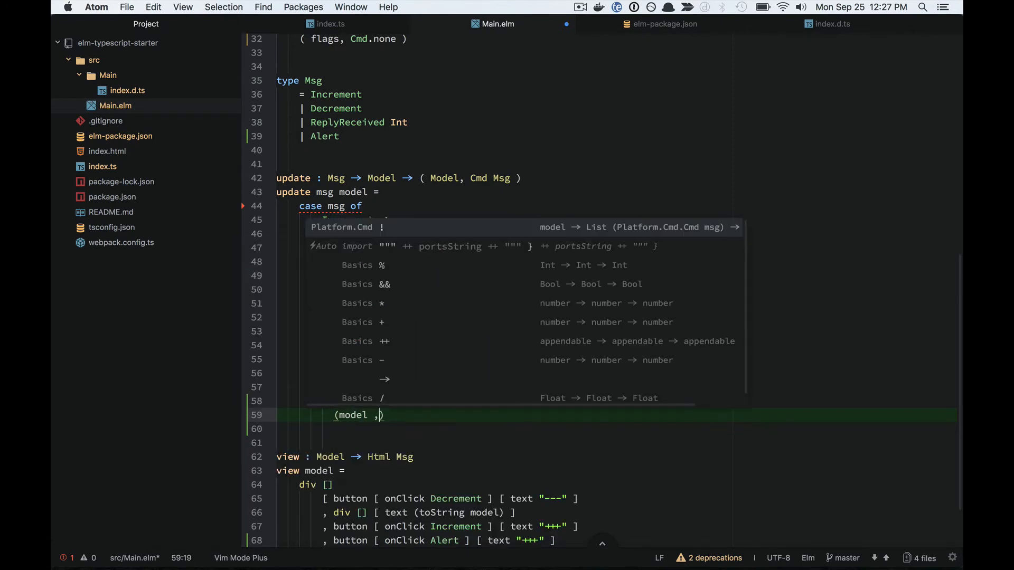
type("alert \"Hello")
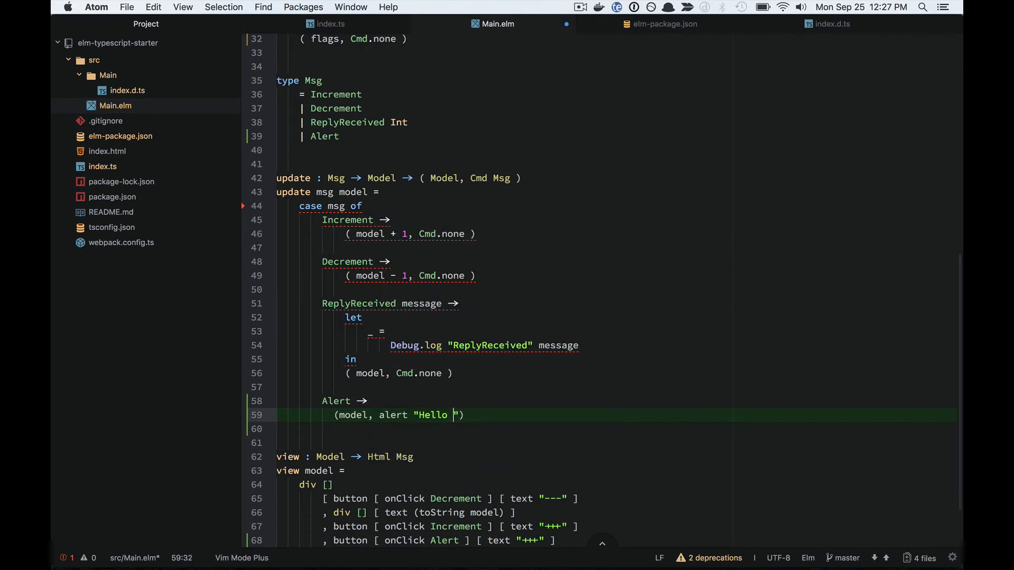
type("elm-typescript-interop!")
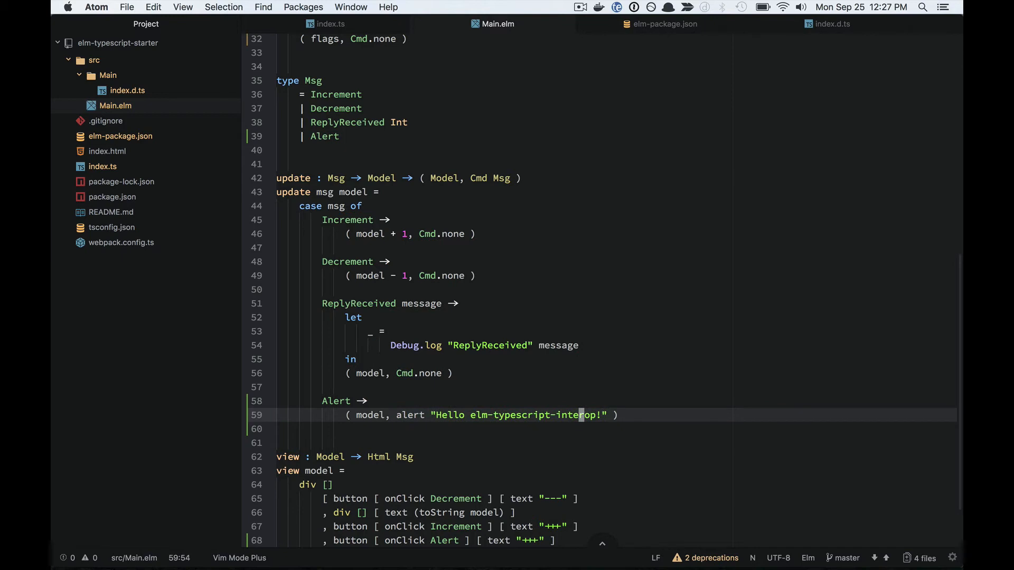
key("cmd+tab")
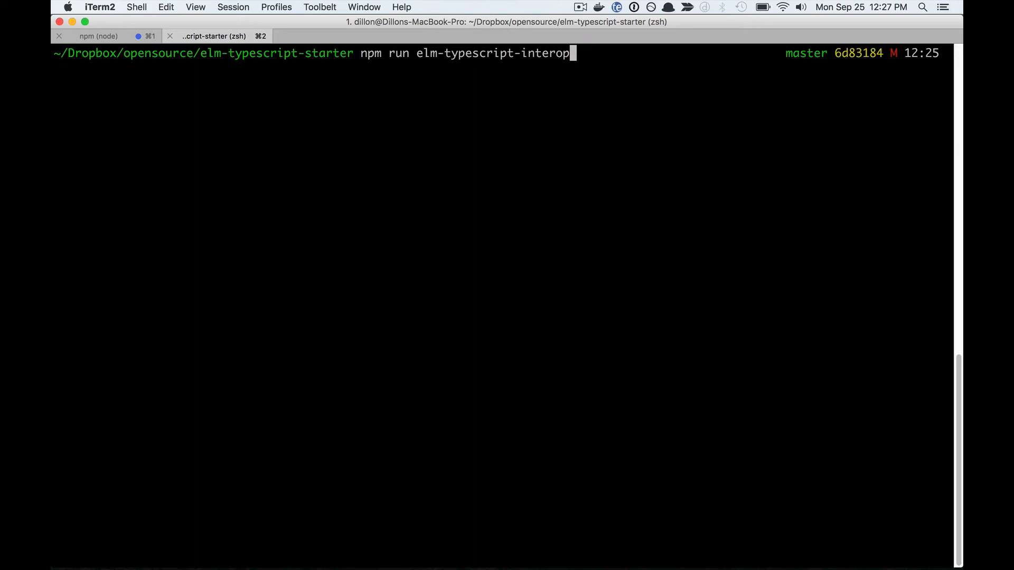
- Rerun npm run elm-typescript-interop to regenerate src/Main/index.d.ts and return to Atom
key("Return")
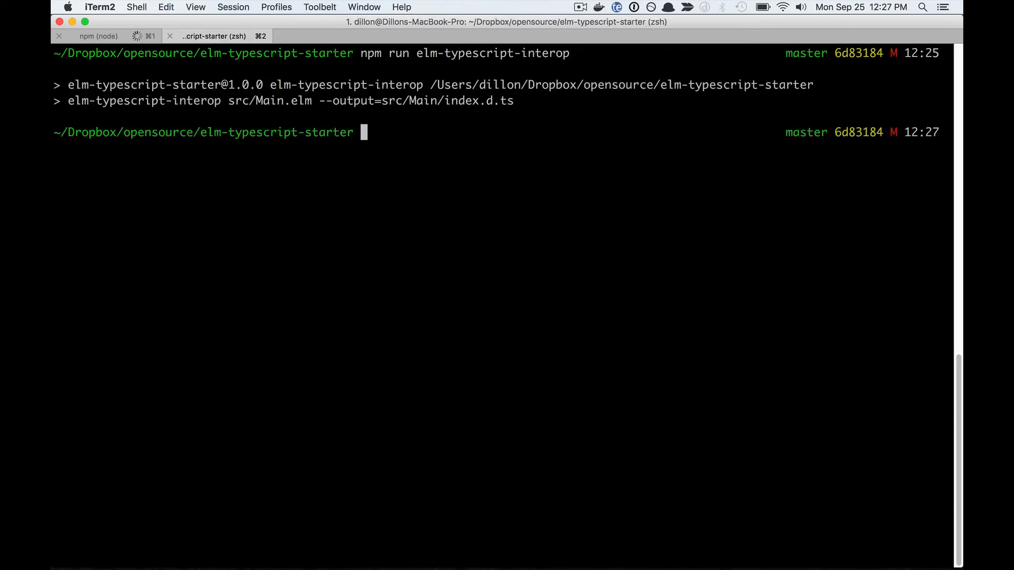
key("cmd+tab")
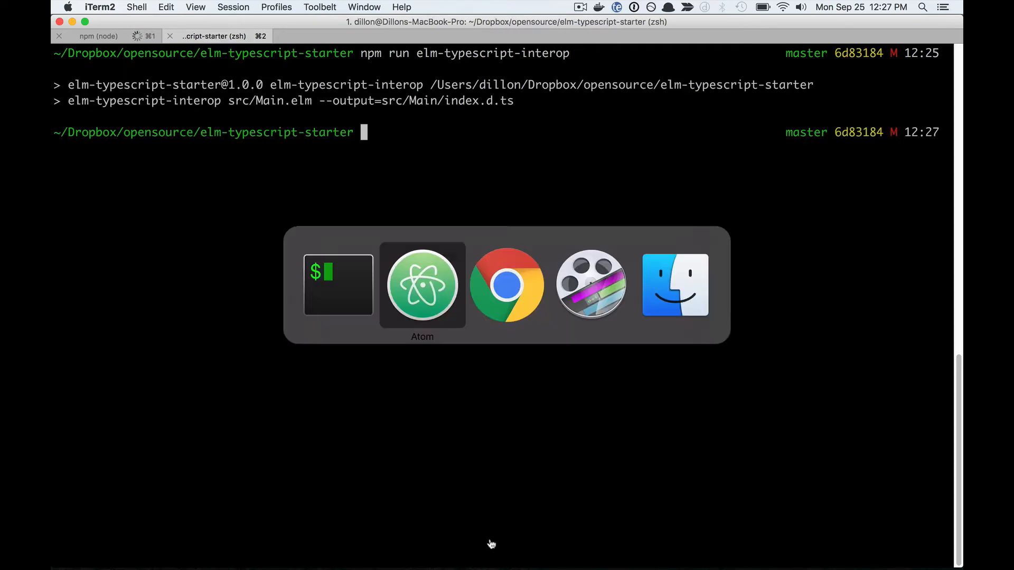
left_click(421, 285)
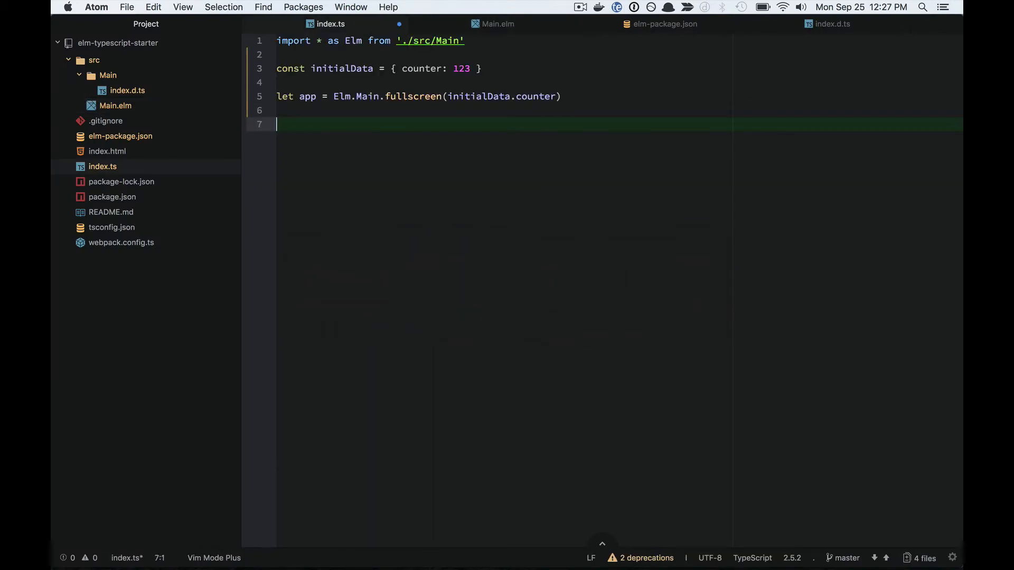
- Write app.ports.alert.subscribe(function(message) { alert(message) }) in index.ts
type("app.")
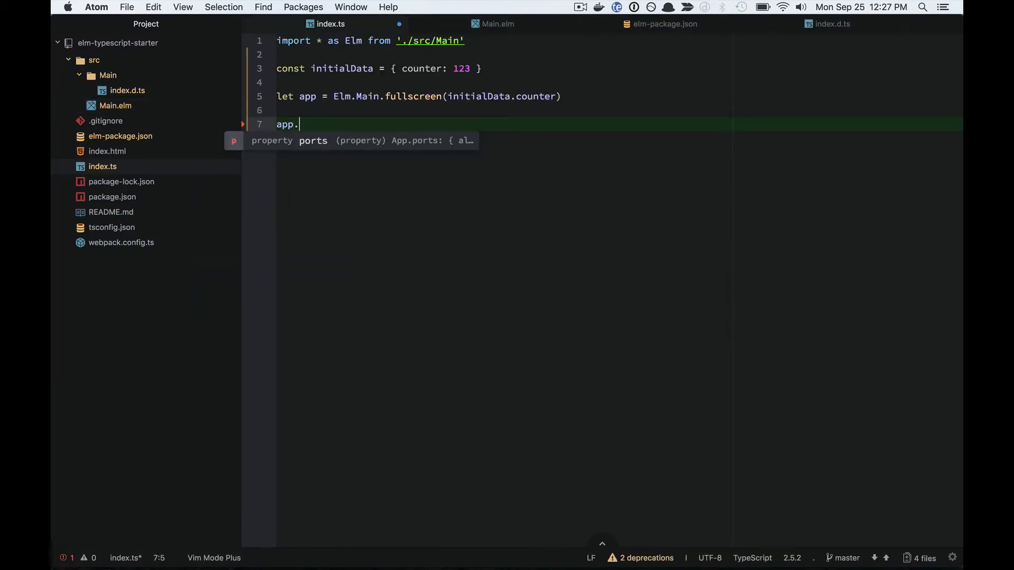
type("ports")
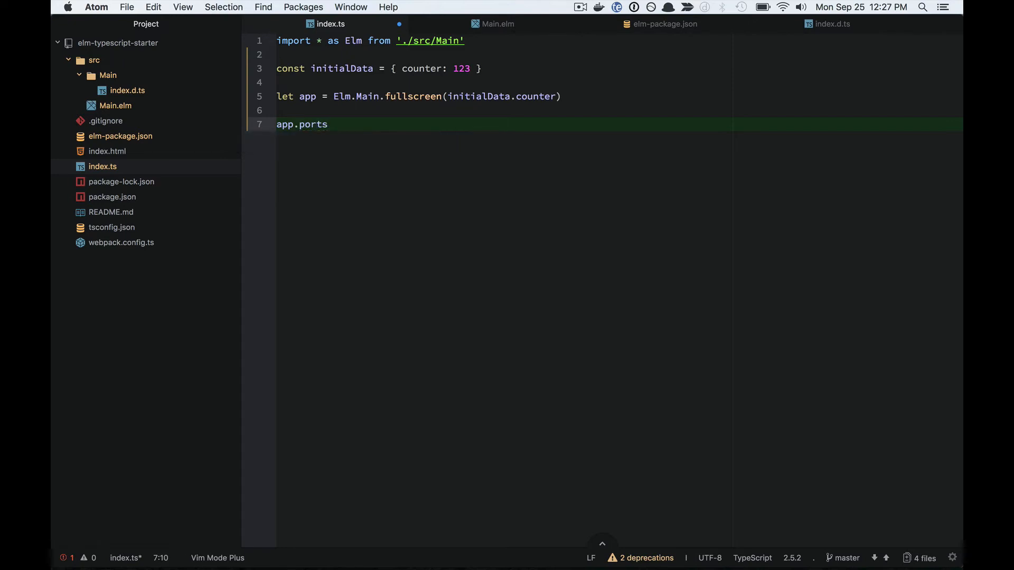
type(".alert")
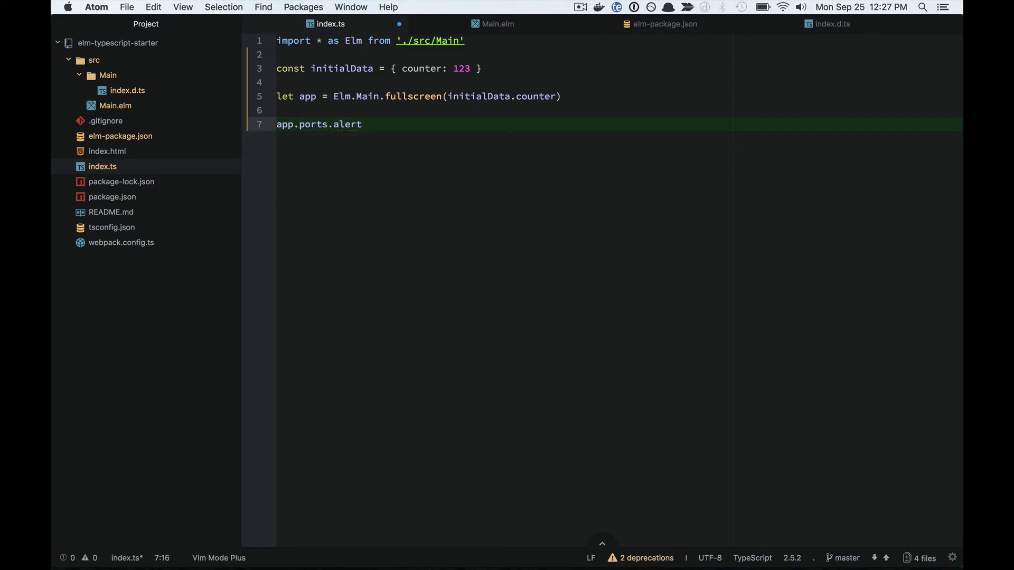
type(".")
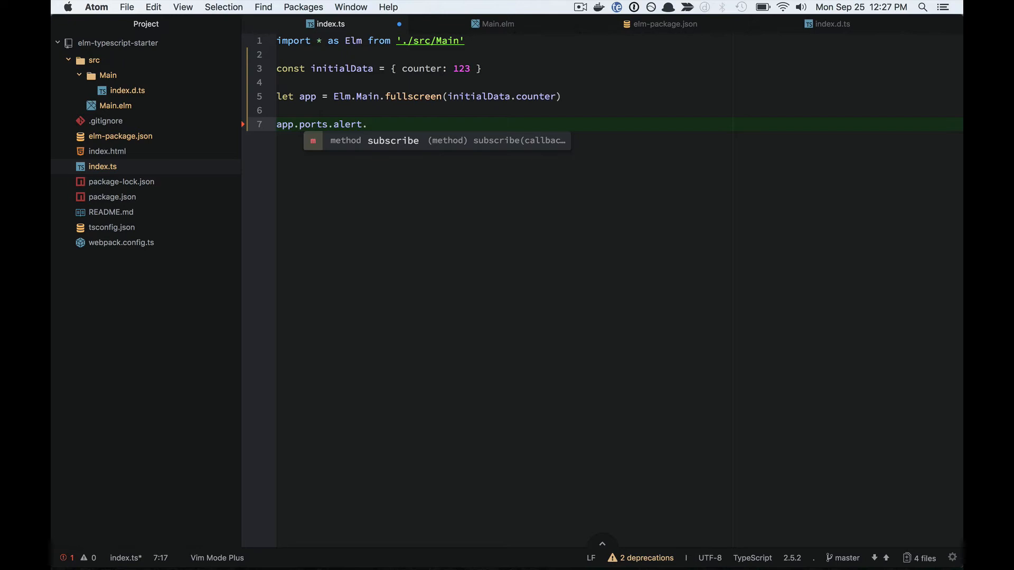
type("subscribe()")
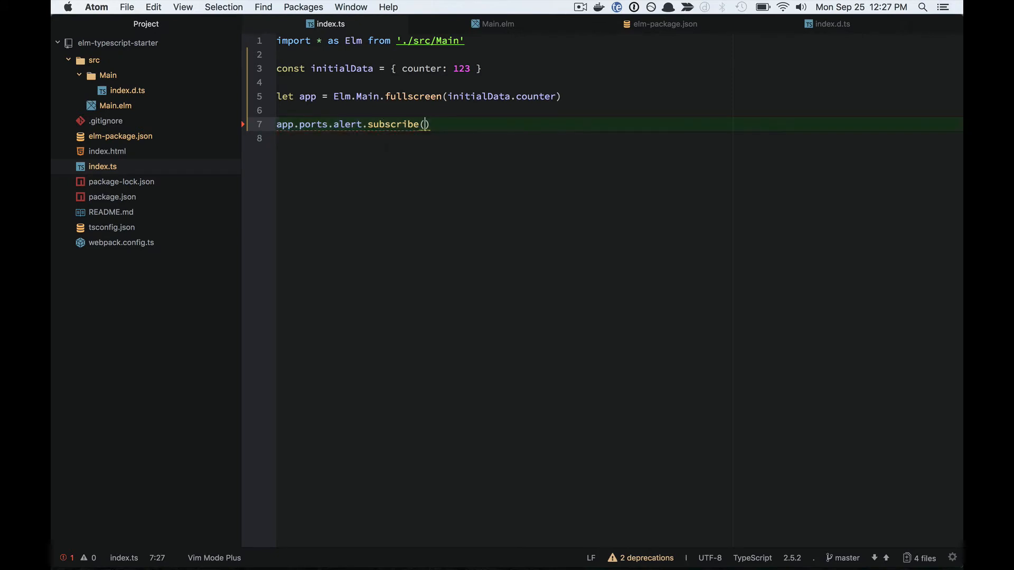
type("function(")
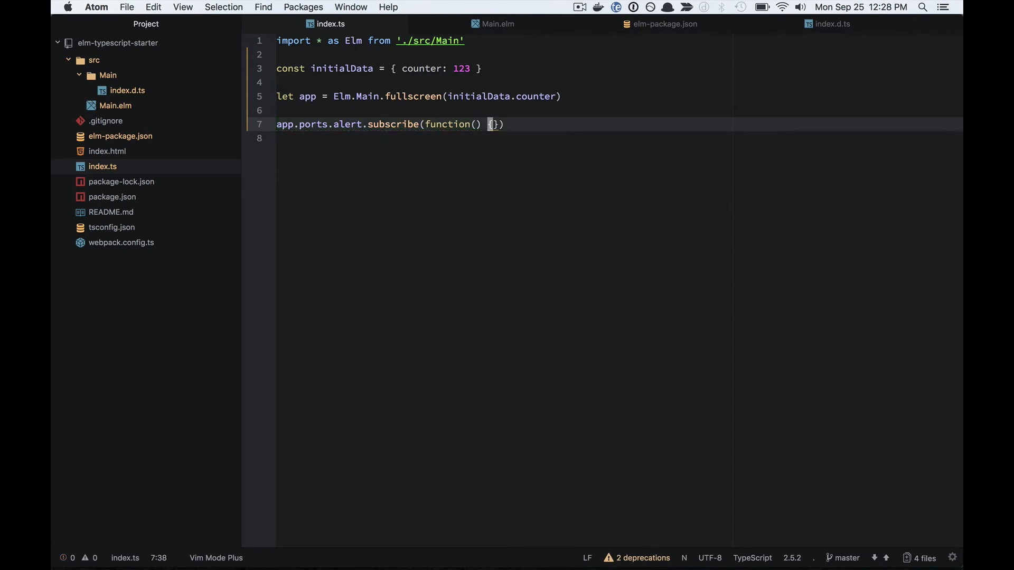
type("message")
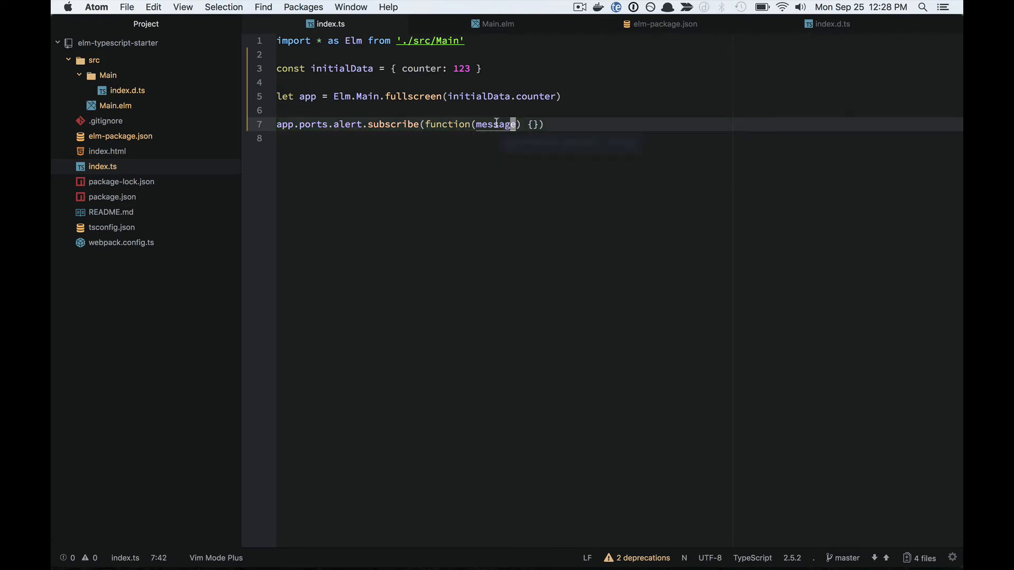
mouse_move(494, 124)
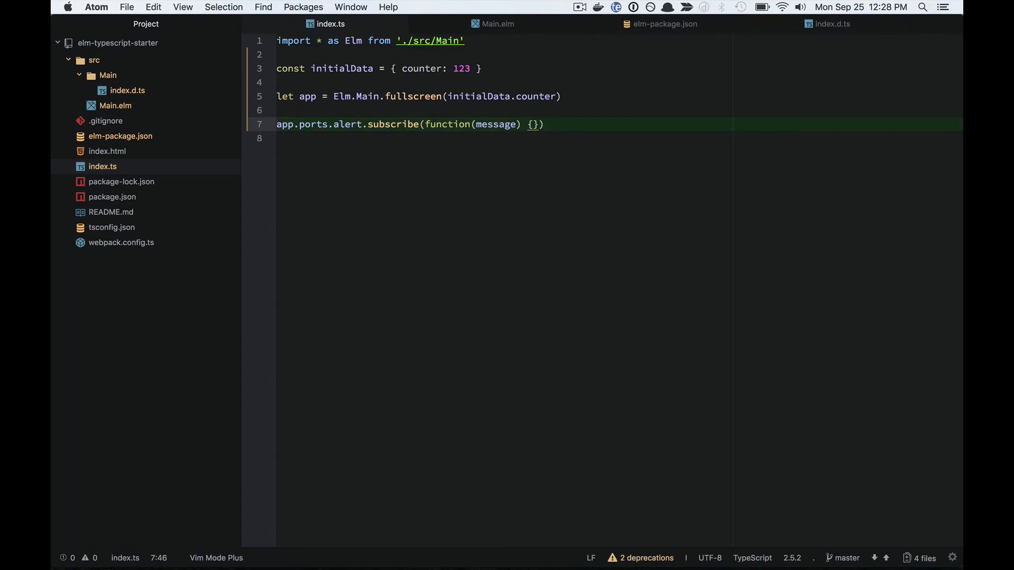
type("alert()")
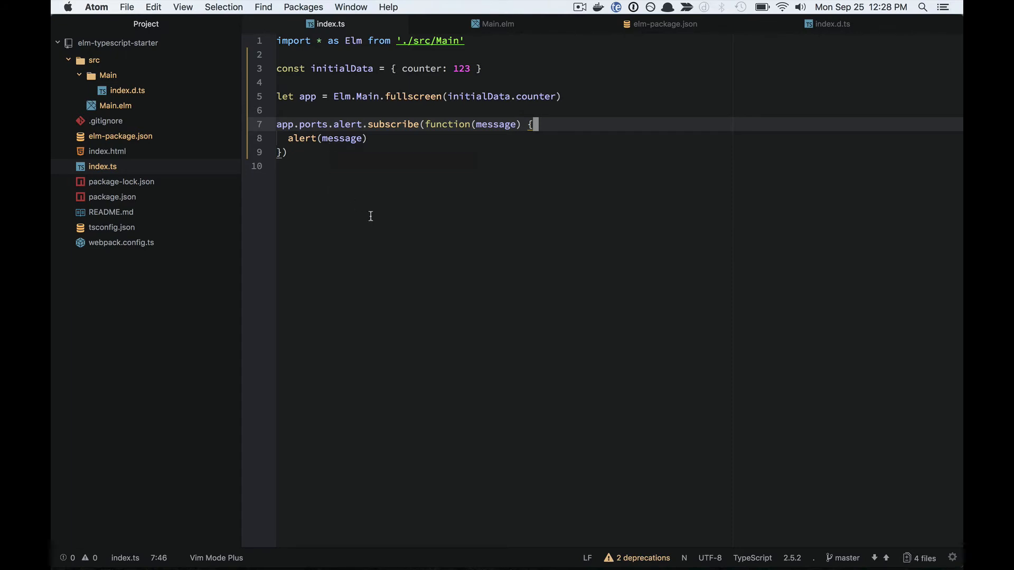
left_click(497, 24)
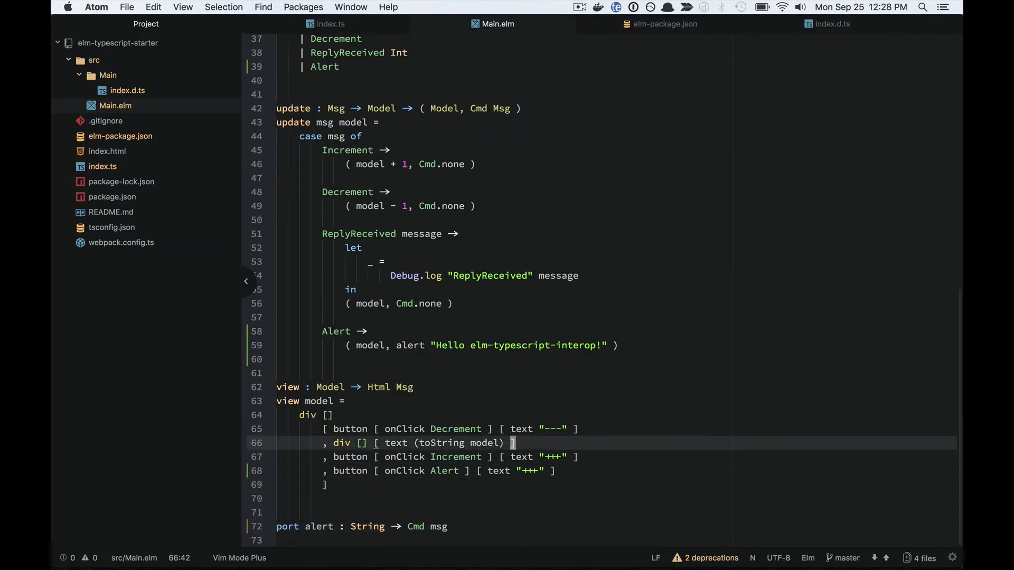
- Change the last button's label from "+++" to "Alert" in Main.elm and save
type("Alert")
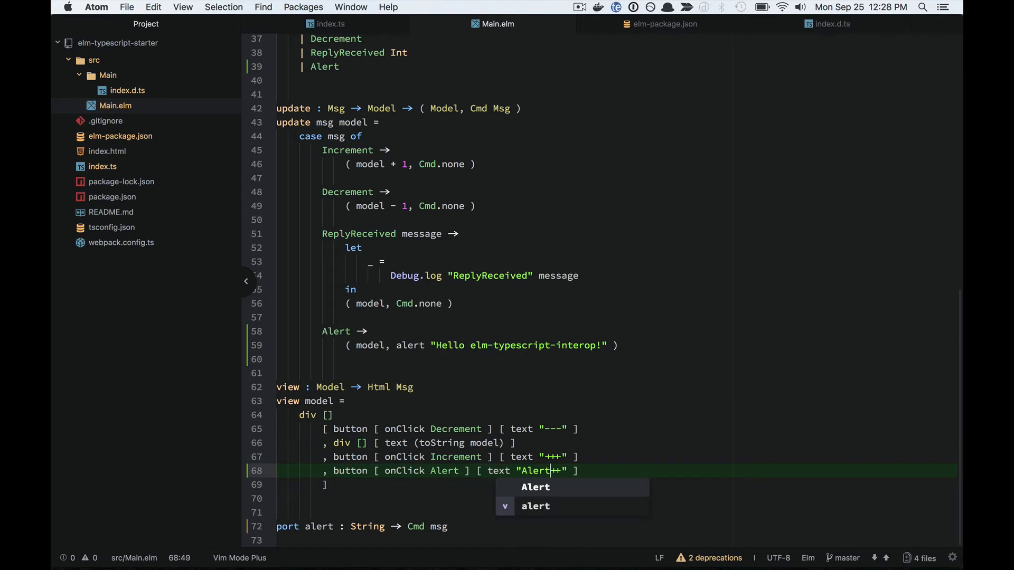
key("cmd+tab")
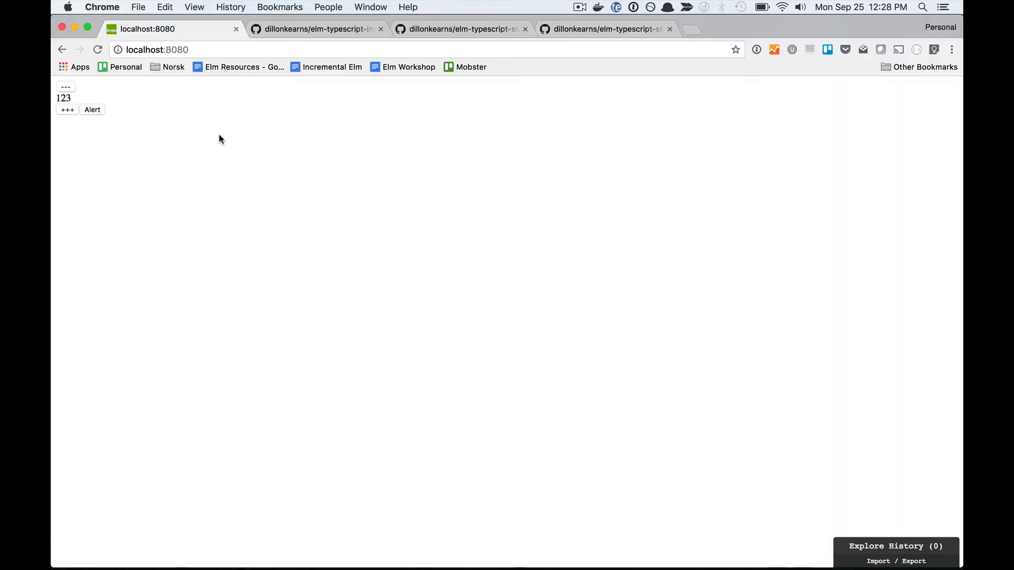
left_click(92, 109)
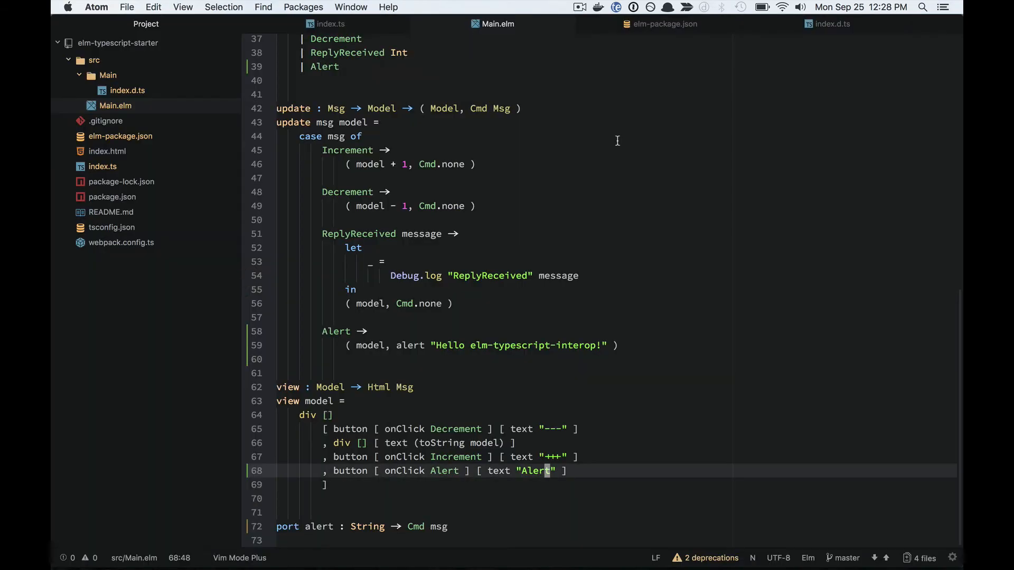
- Declare the bondAlert port in Main.elm taking a record with first and last String fields
left_click(330, 24)
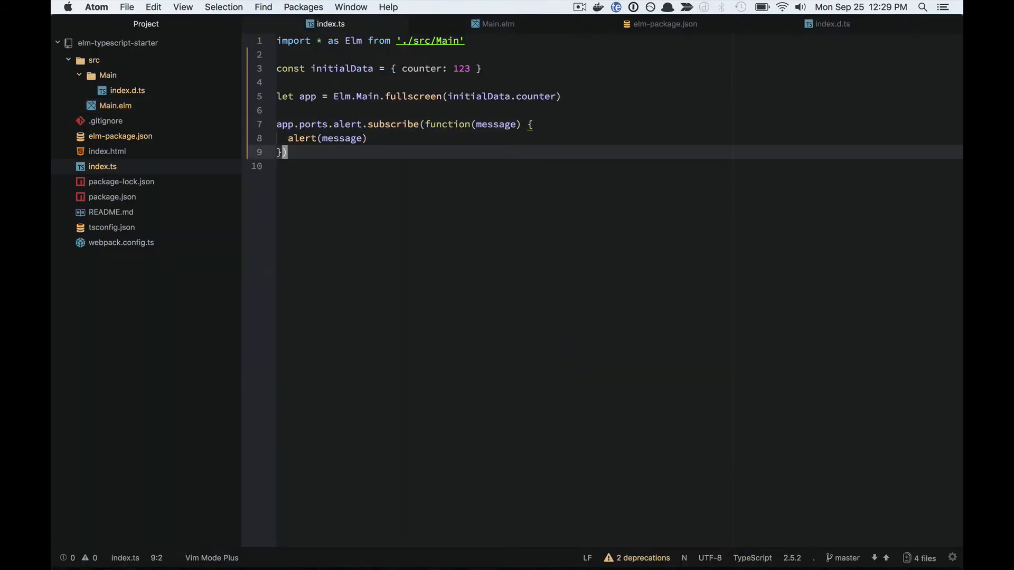
left_click(498, 25)
type("port bondAlert : {} -> Cmd msg")
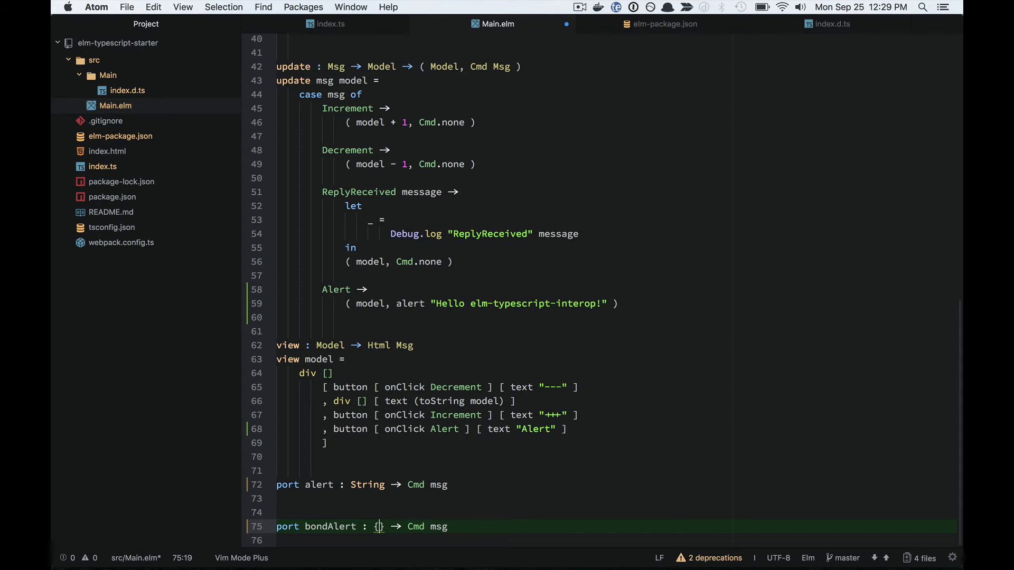
type("first: N")
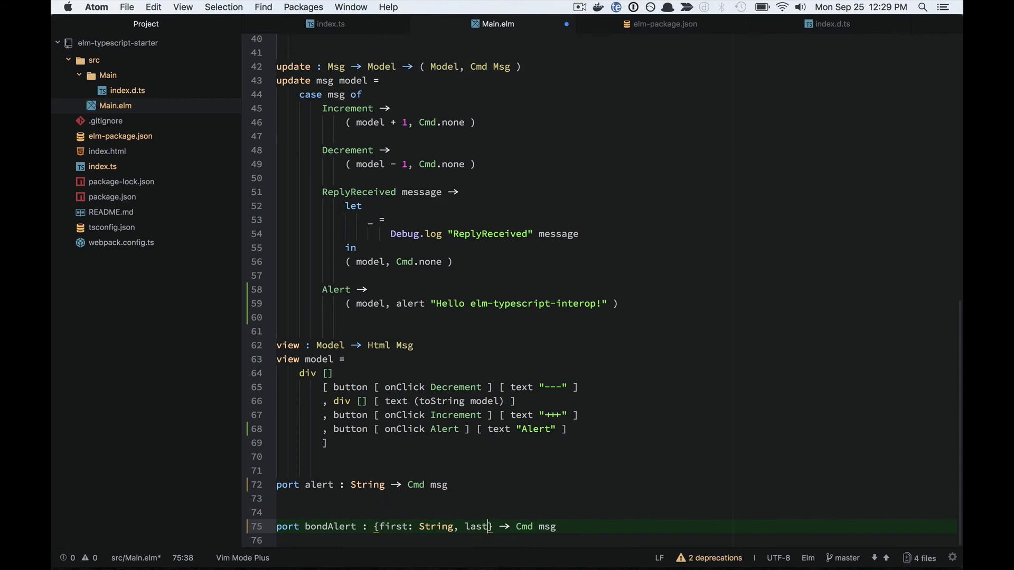
type(": String")
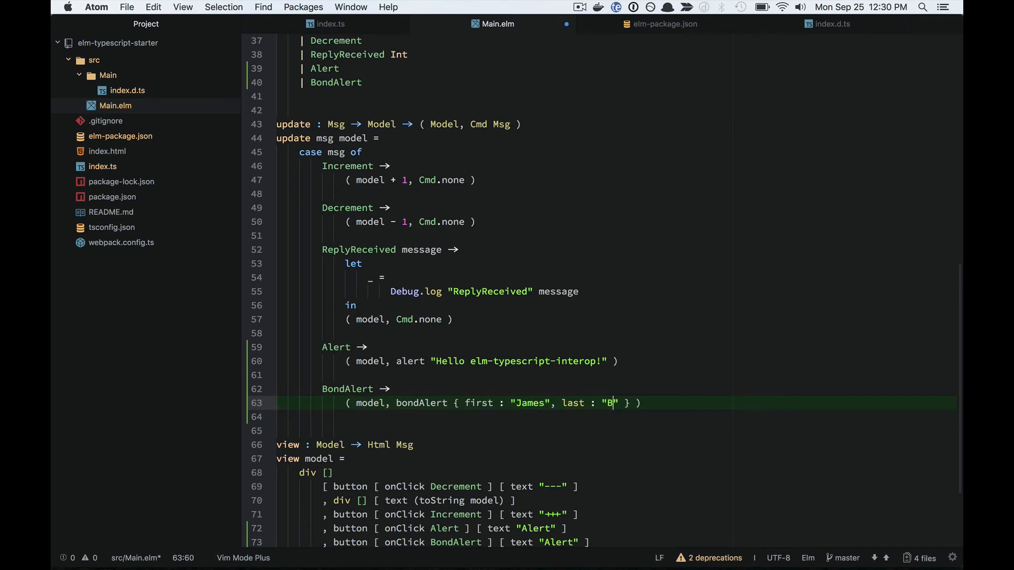
- Send first "James" and last "Bond" from BondAlert and label its button Bond Alert
type("ond")
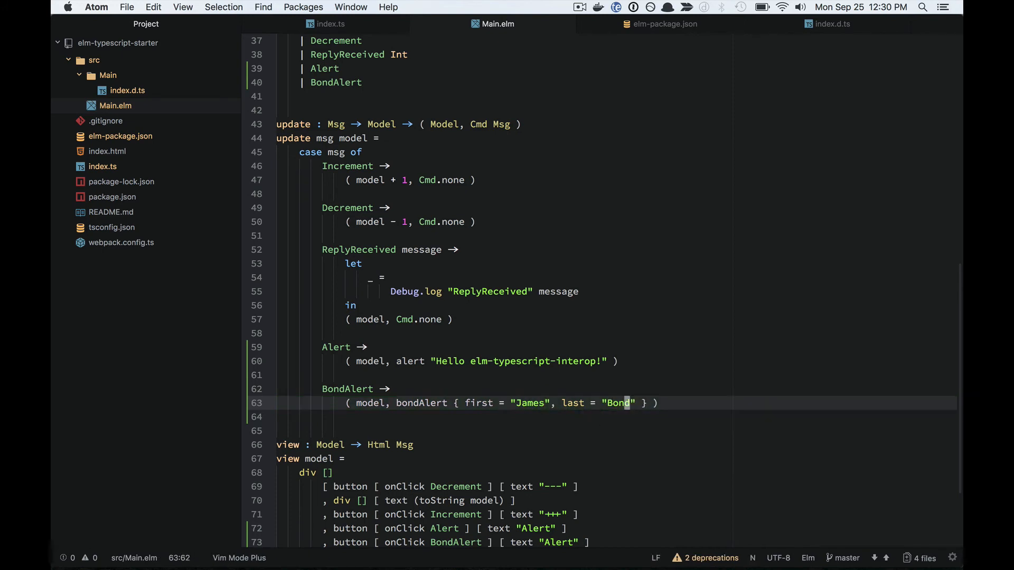
scroll("down", 3)
type("Bond ")
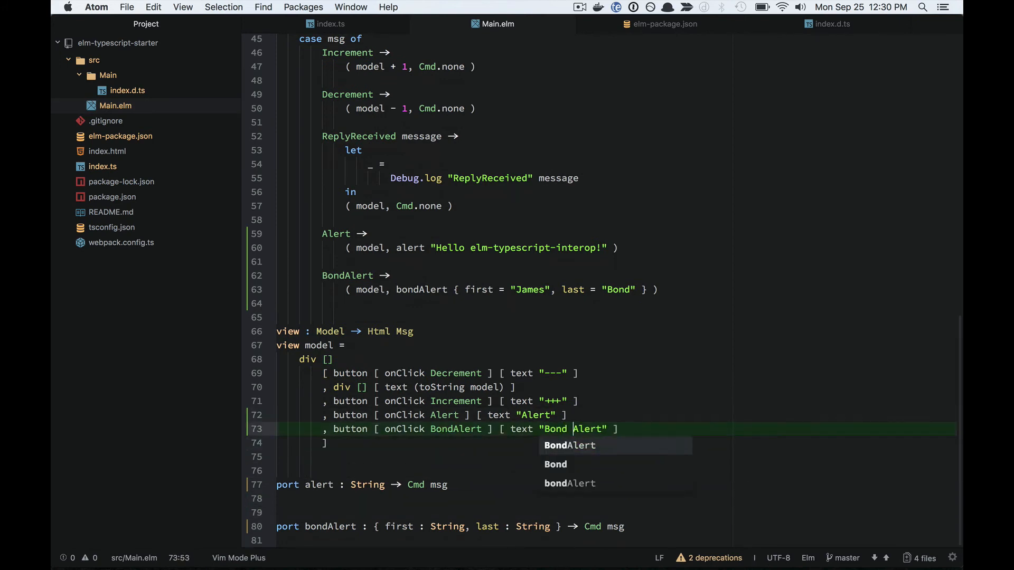
left_click(330, 25)
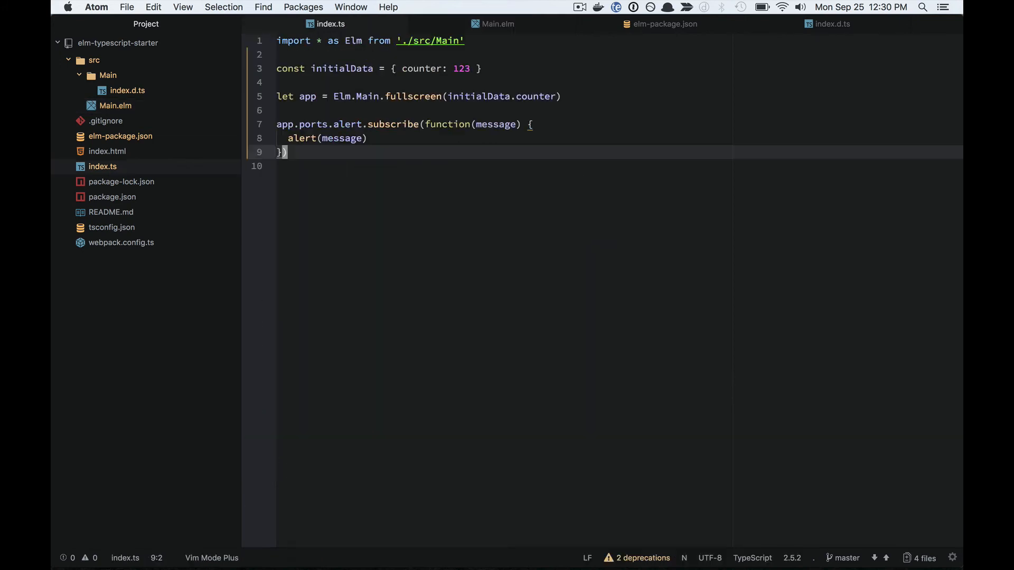
- Subscribe to app.ports.bondAlert in index.ts with a function taking name
type("app.")
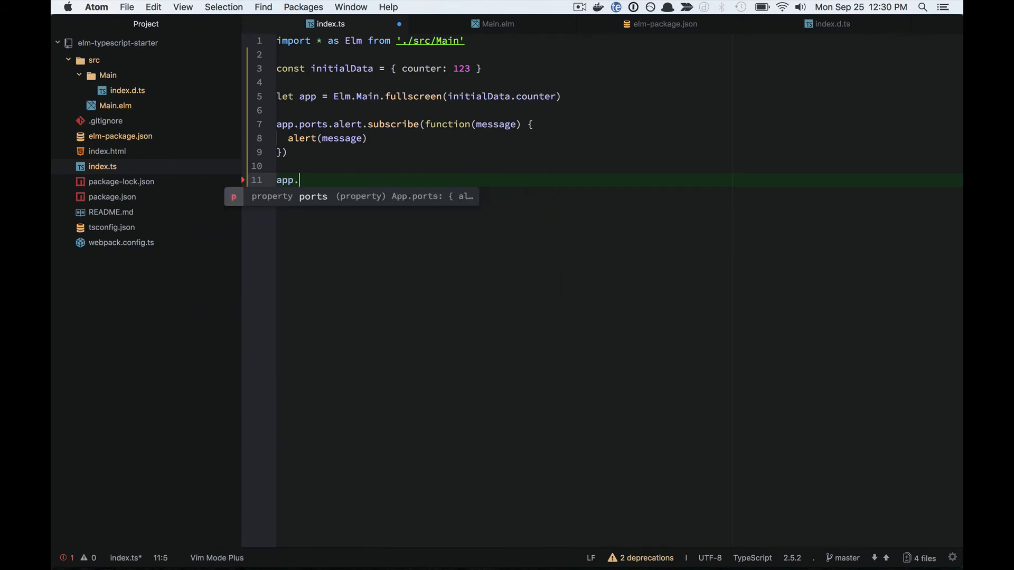
type("ports.")
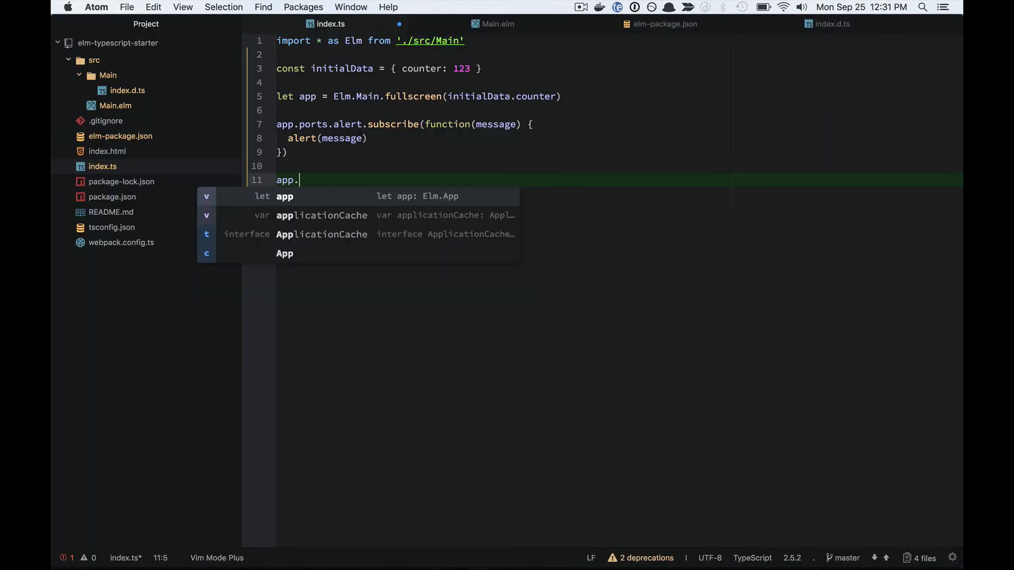
type("ports.a")
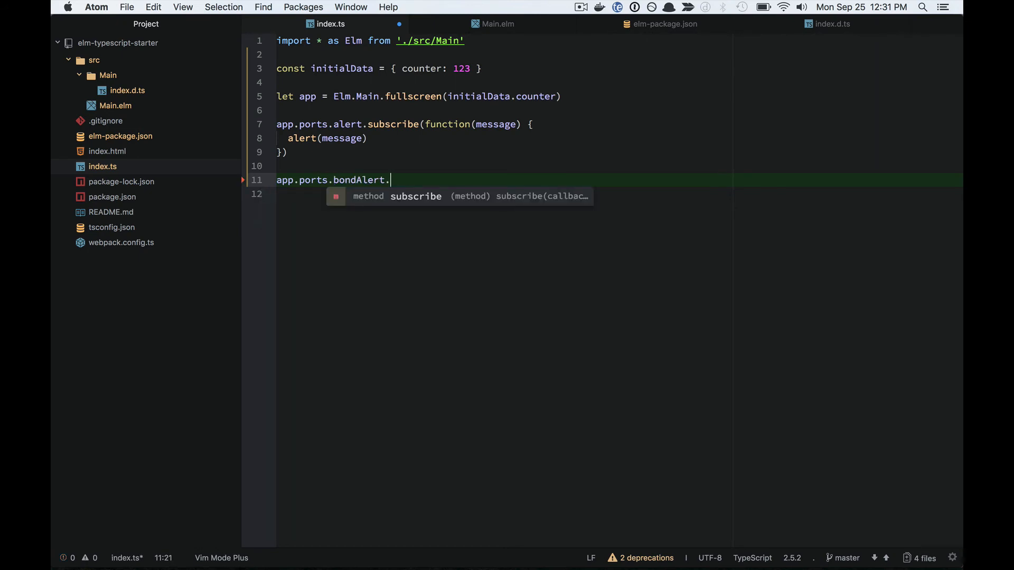
type("subscribe(function")
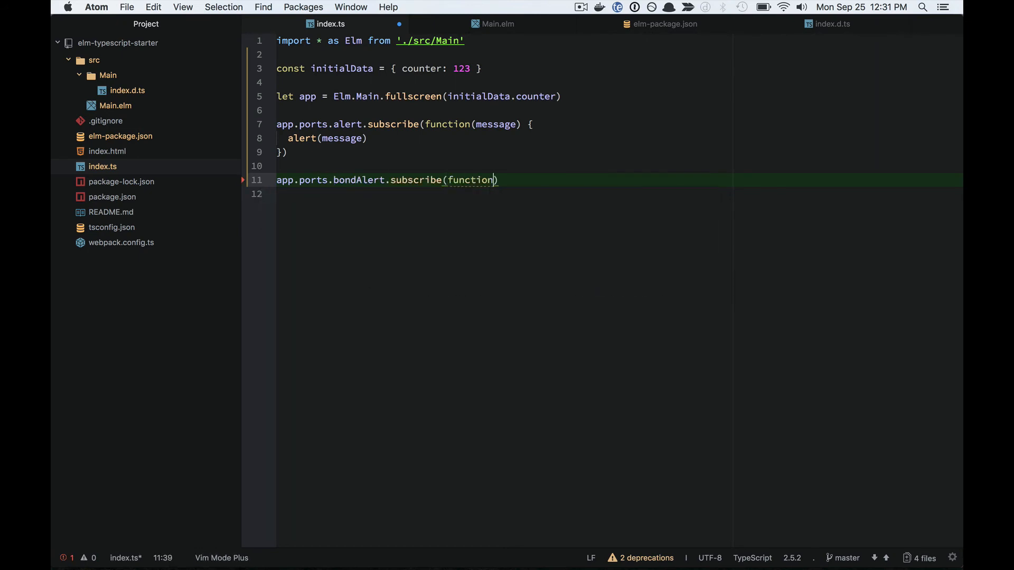
type("name")
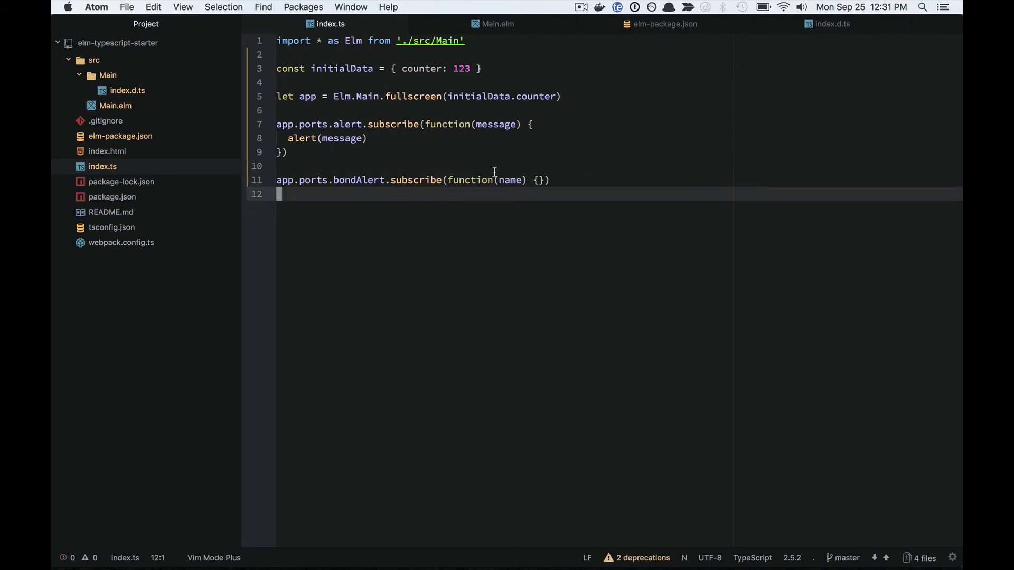
mouse_move(509, 180)
type("alert(`")
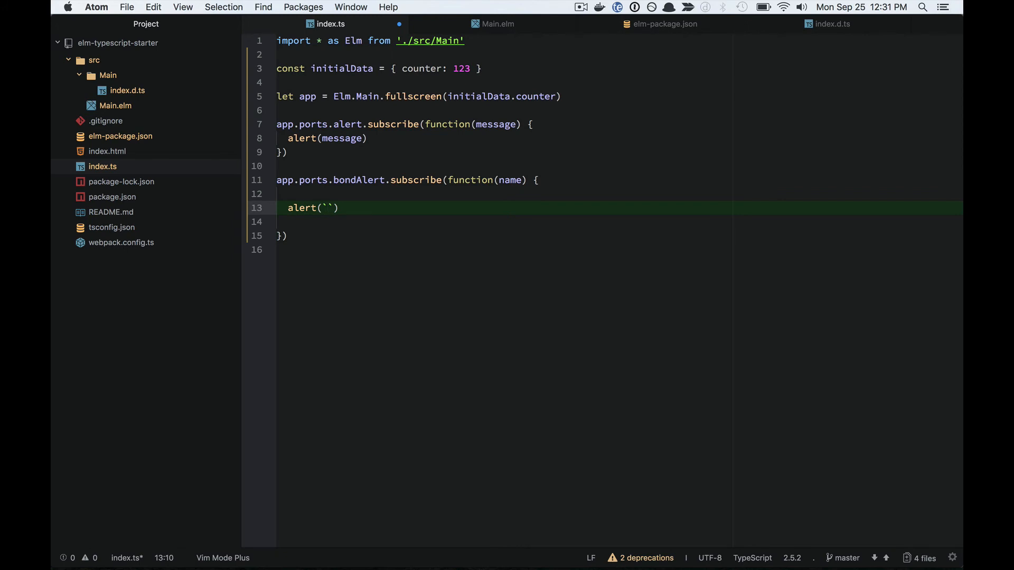
- Alert `The name's ${name.last}. ${name.first} ${name.last}` inside the subscription
type("The name's ${")
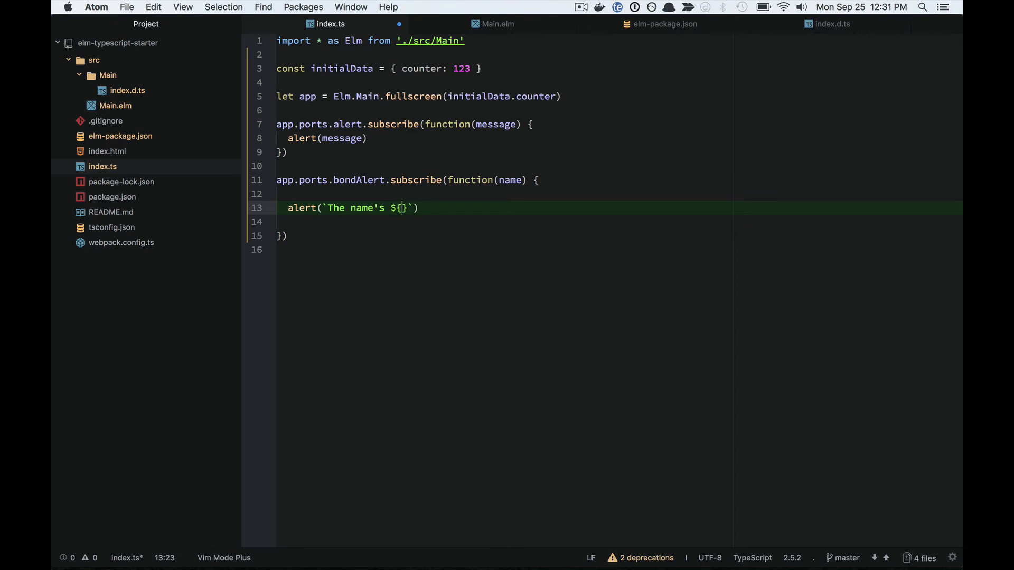
type("name.")
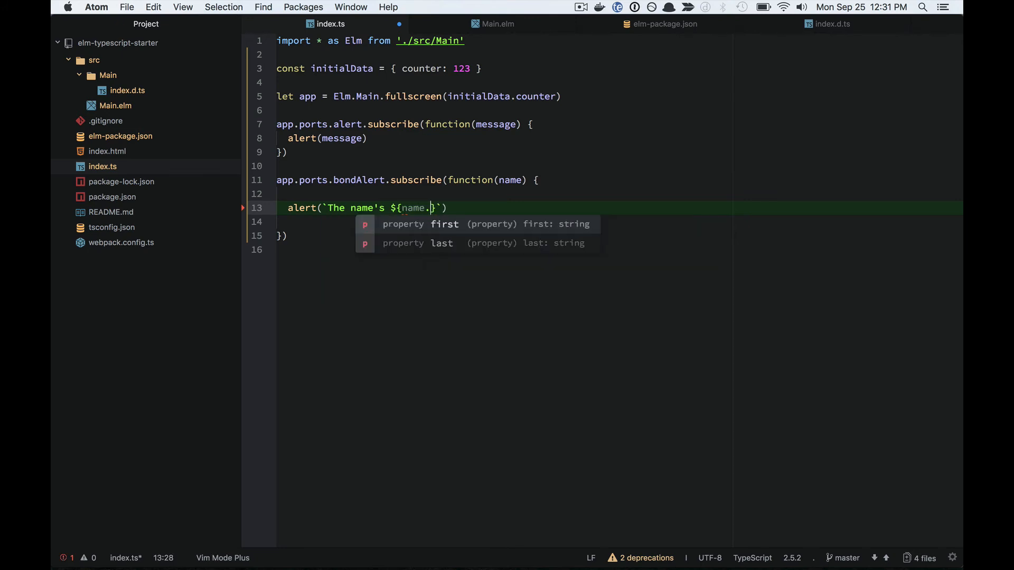
type("last}.")
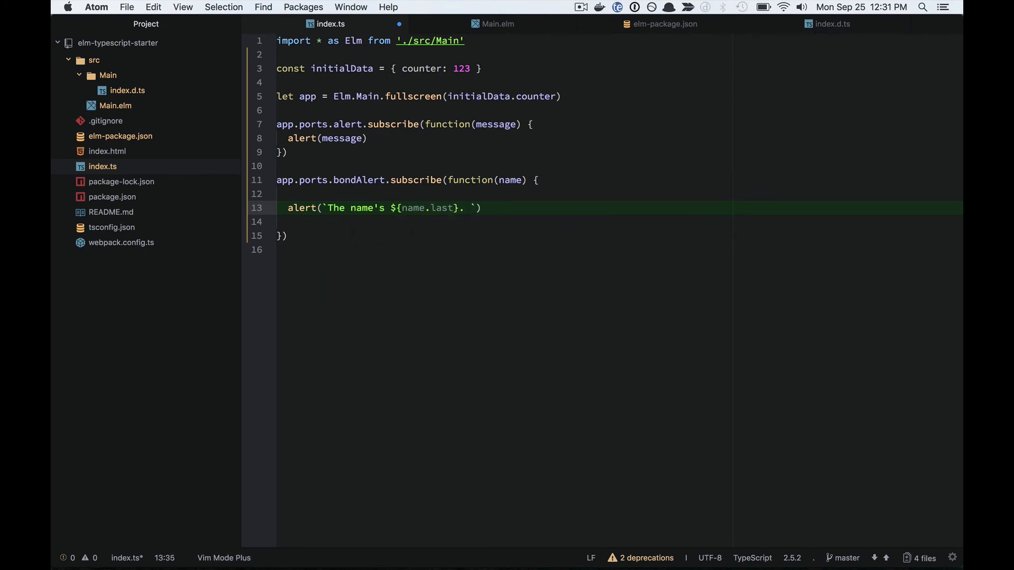
type("${name.first")
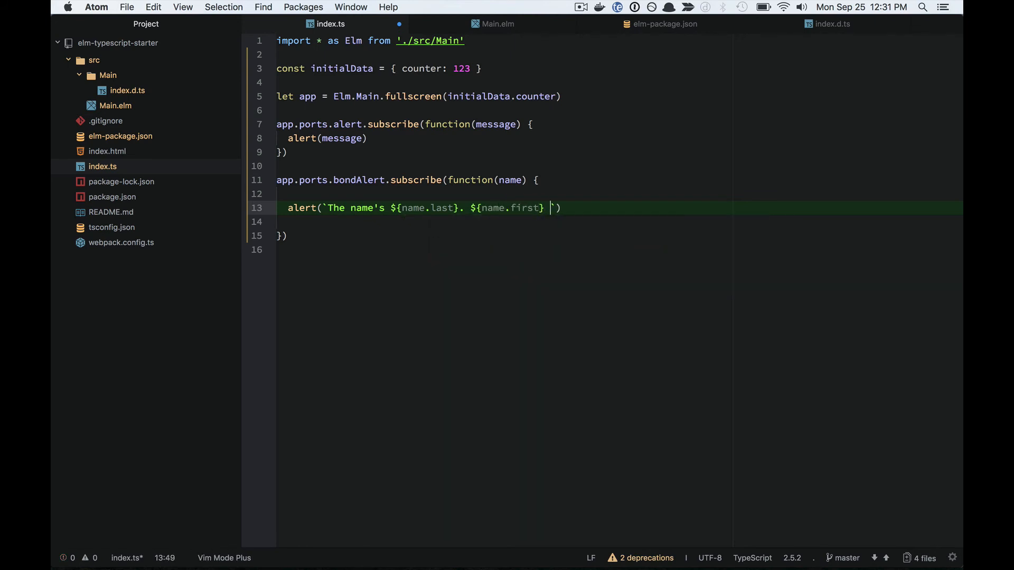
type("${name.la")
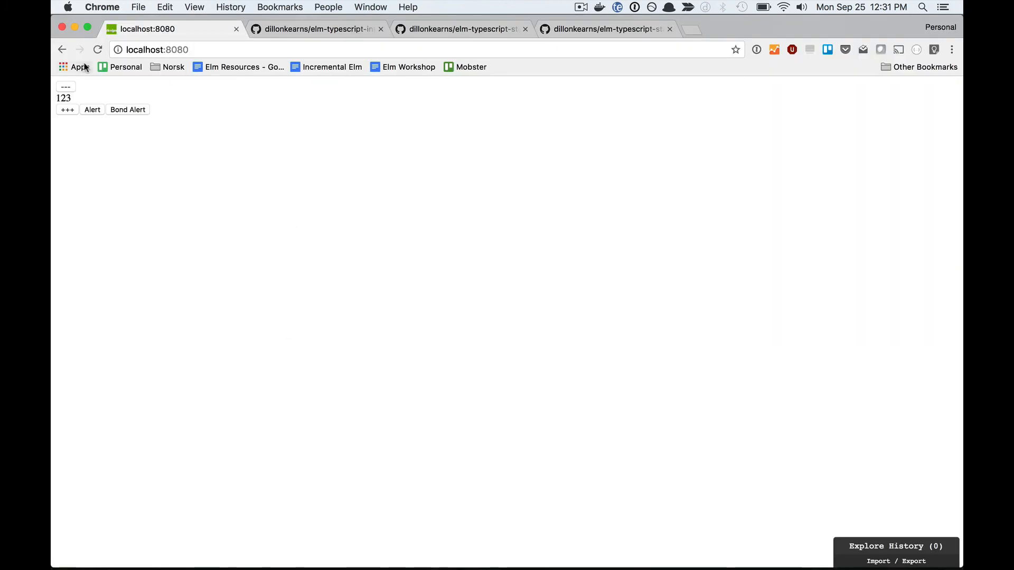
- Trigger the Bond Alert showing "The name's Bond. James Bond" and dismiss it
left_click(128, 108)
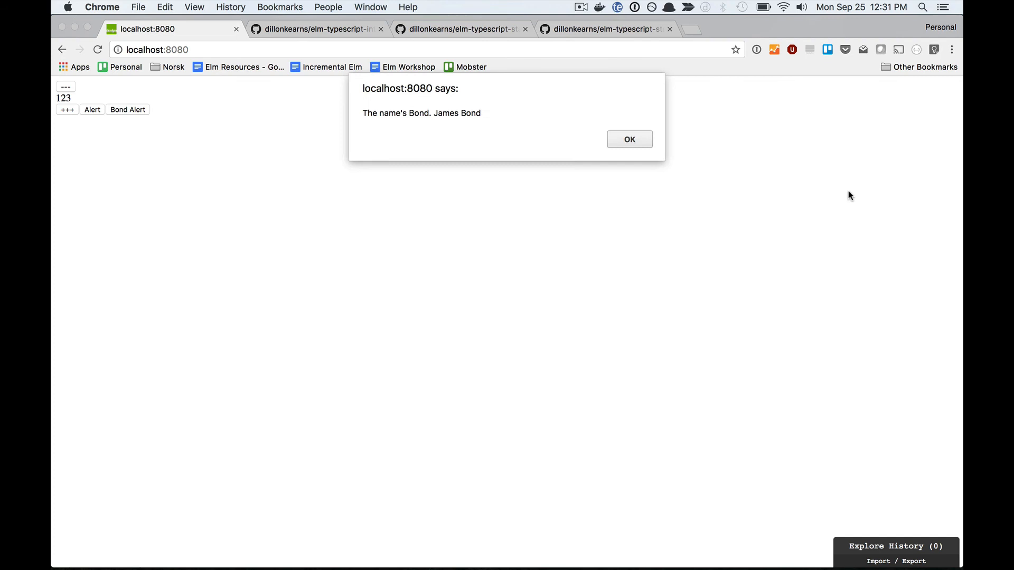
left_click(628, 140)
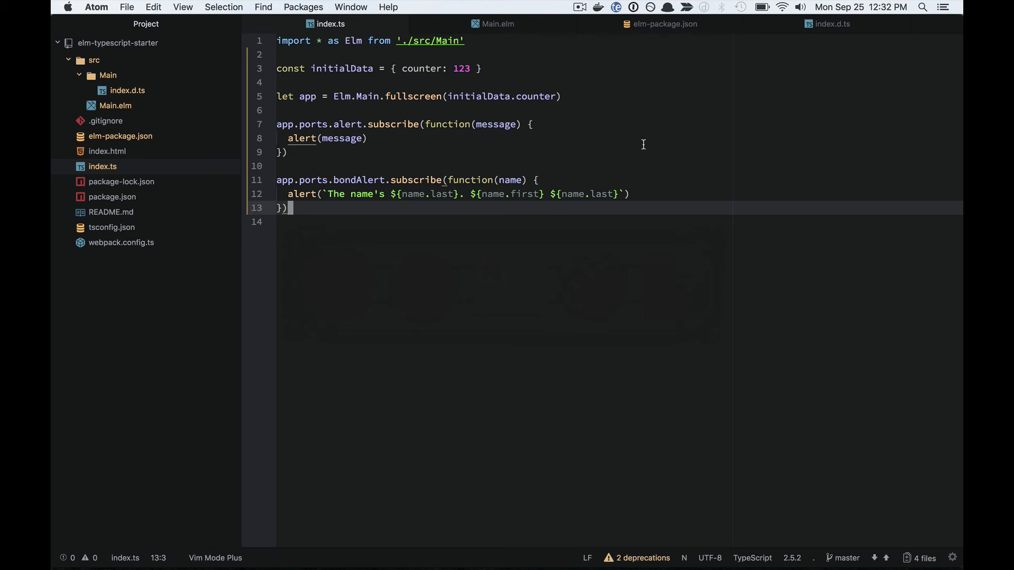
left_click(497, 24)
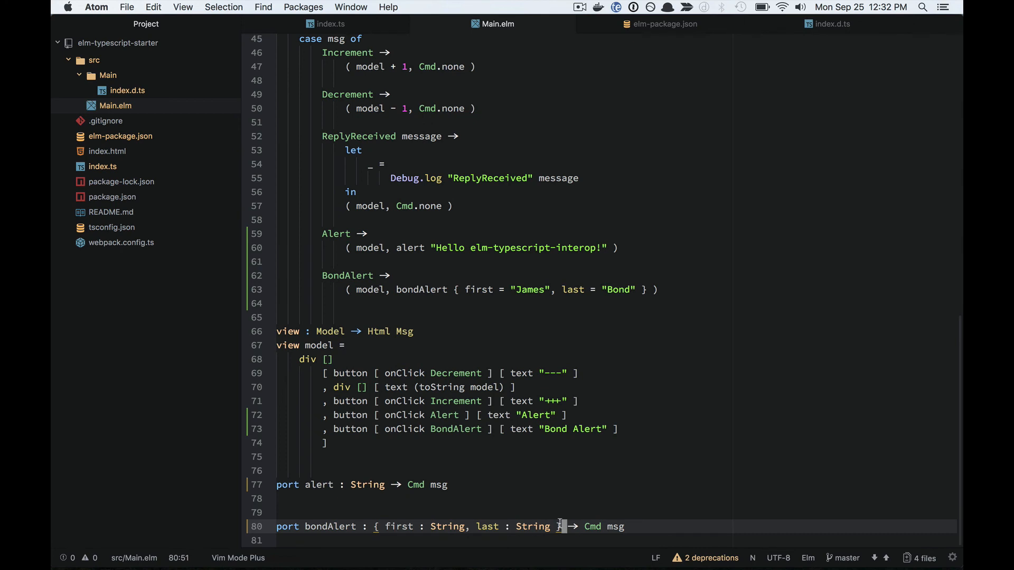
left_click(331, 24)
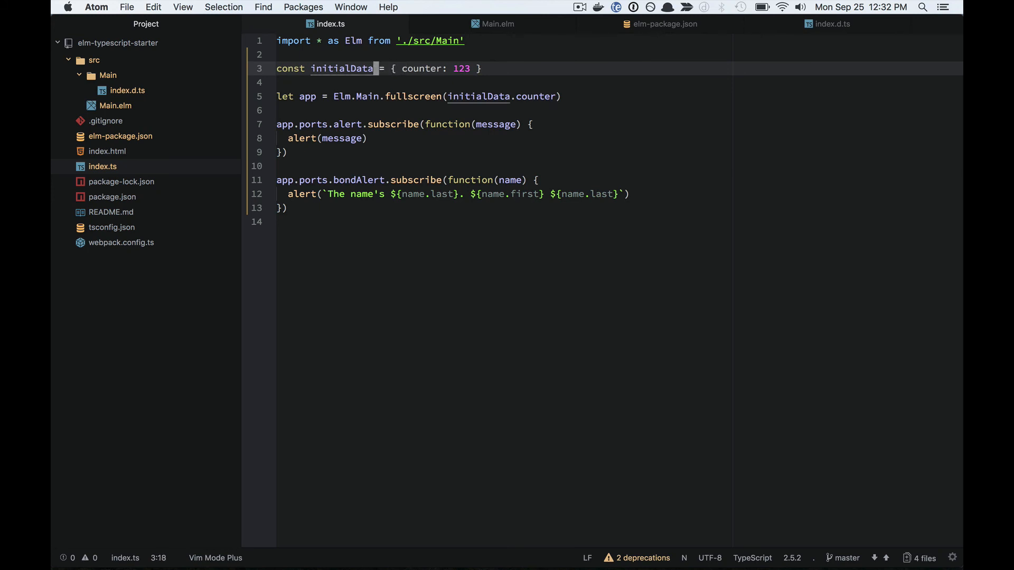
- Try a ': any' annotation on initialData, pass initialData whole to fullscreen, and check tsconfig.json
type(":")
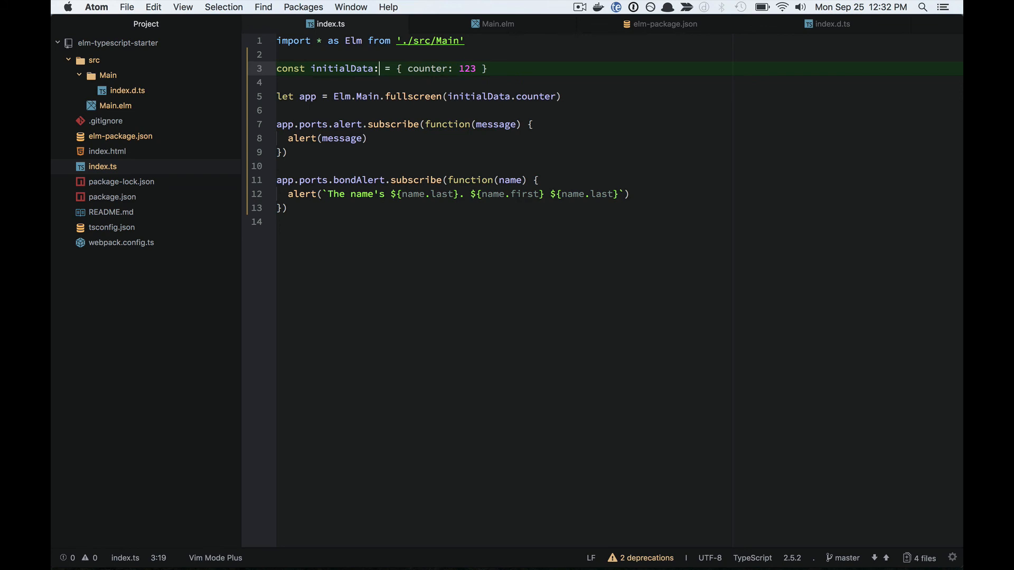
type("any")
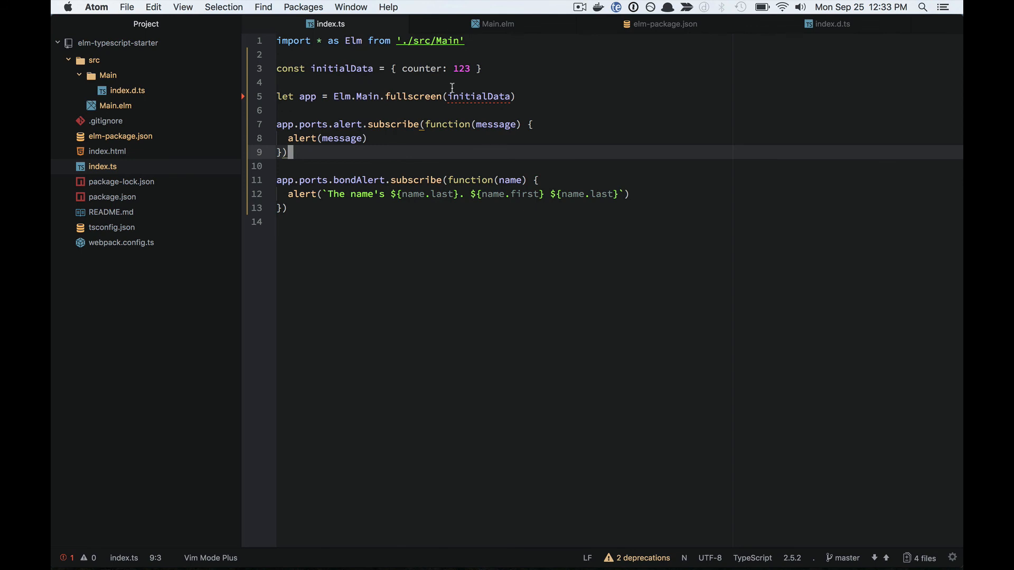
left_click(111, 227)
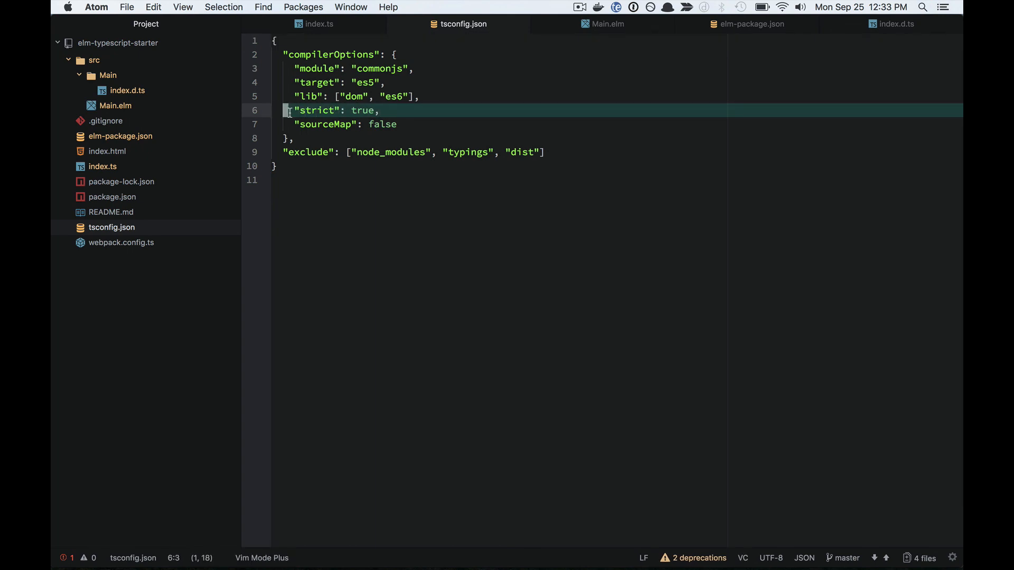
- Leave tsconfig.json with "strict": true unchanged and close it, returning to index.ts
key("Escape")
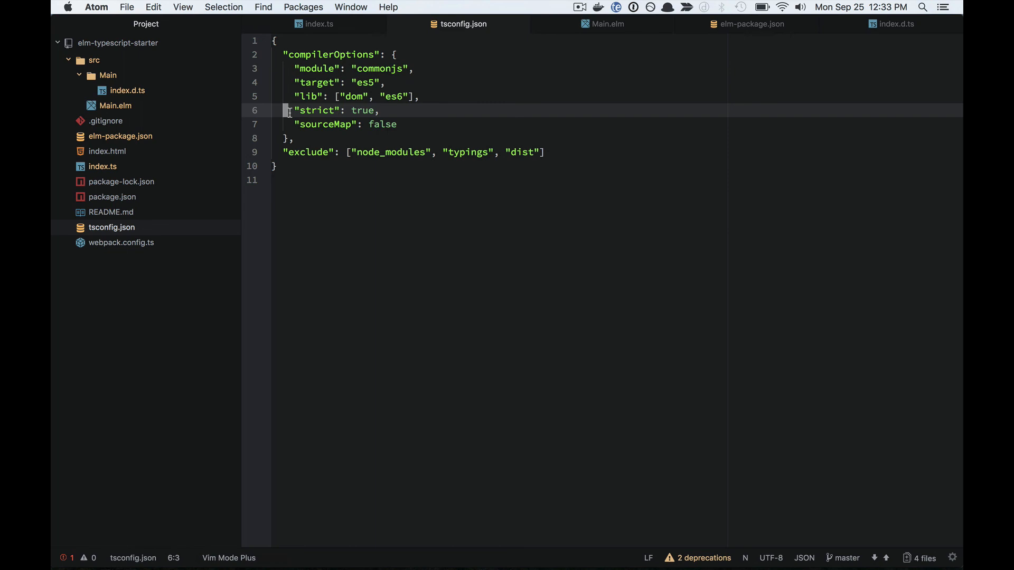
mouse_move(518, 25)
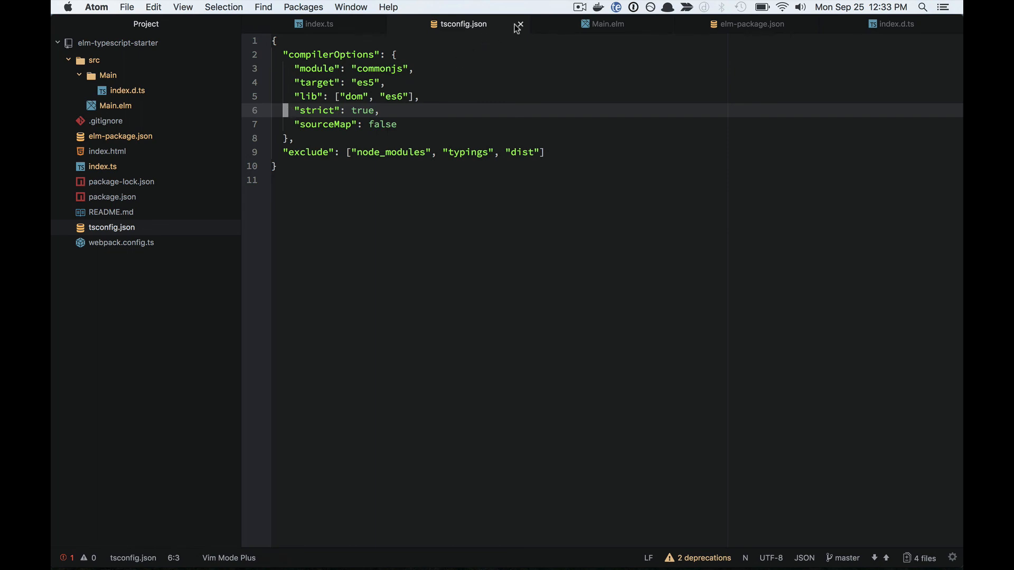
left_click(519, 25)
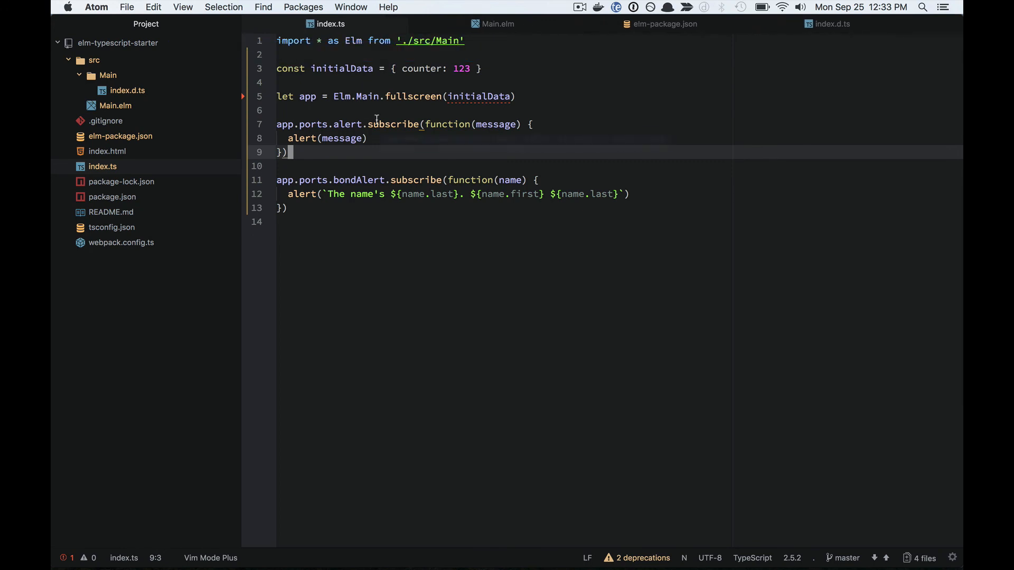